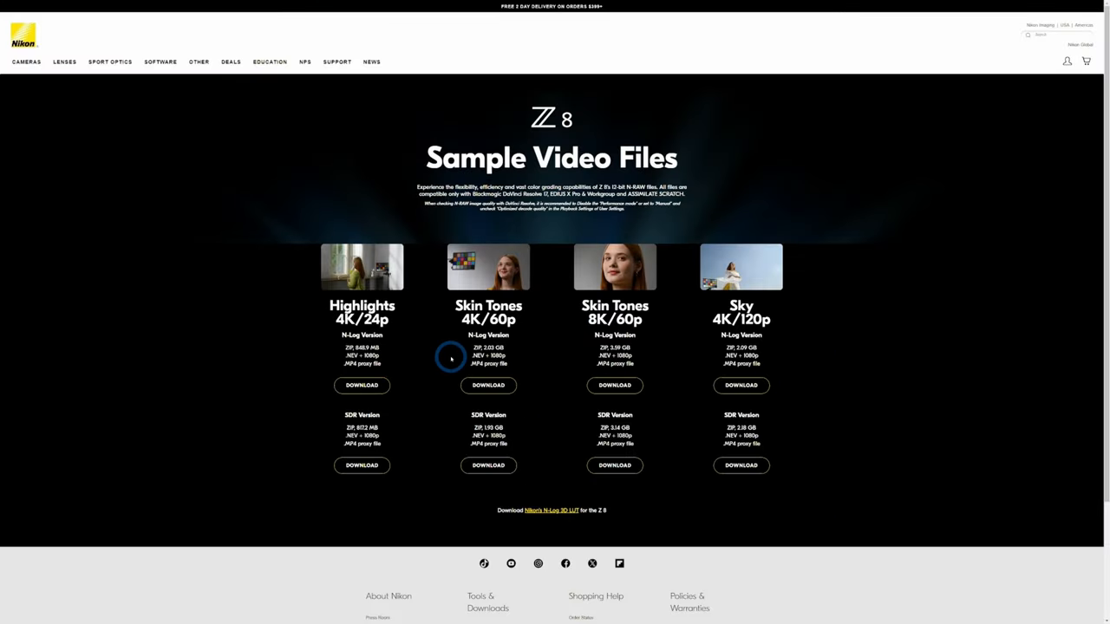
{"action": "mouse_move", "coordinate": [815, 18]}
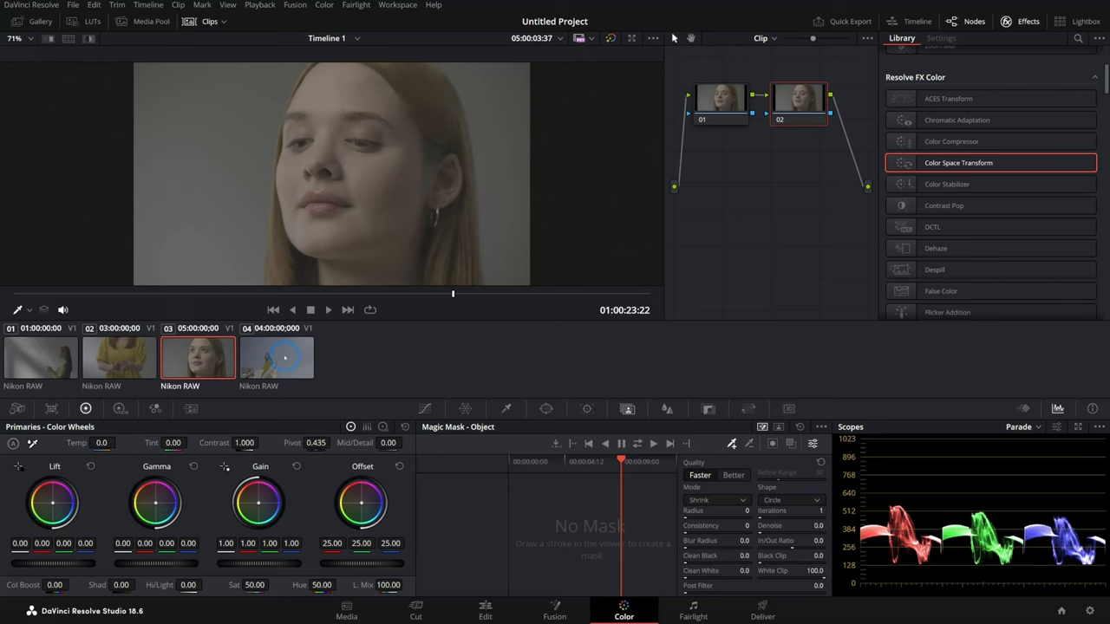
{"action": "left_click", "coordinate": [39, 358]}
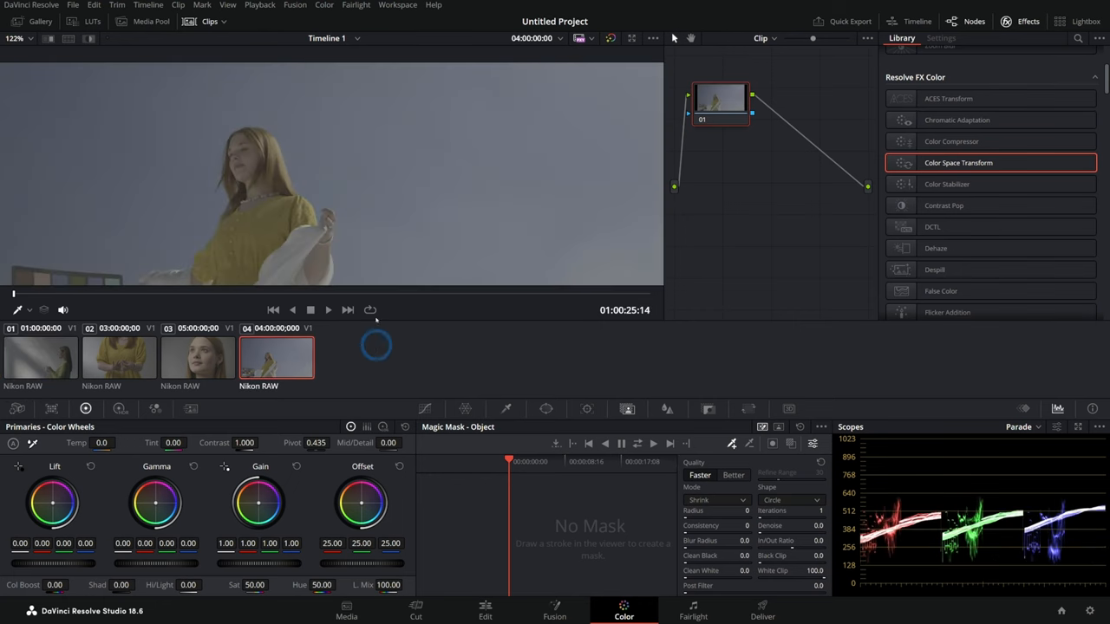
{"action": "mouse_move", "coordinate": [569, 229]}
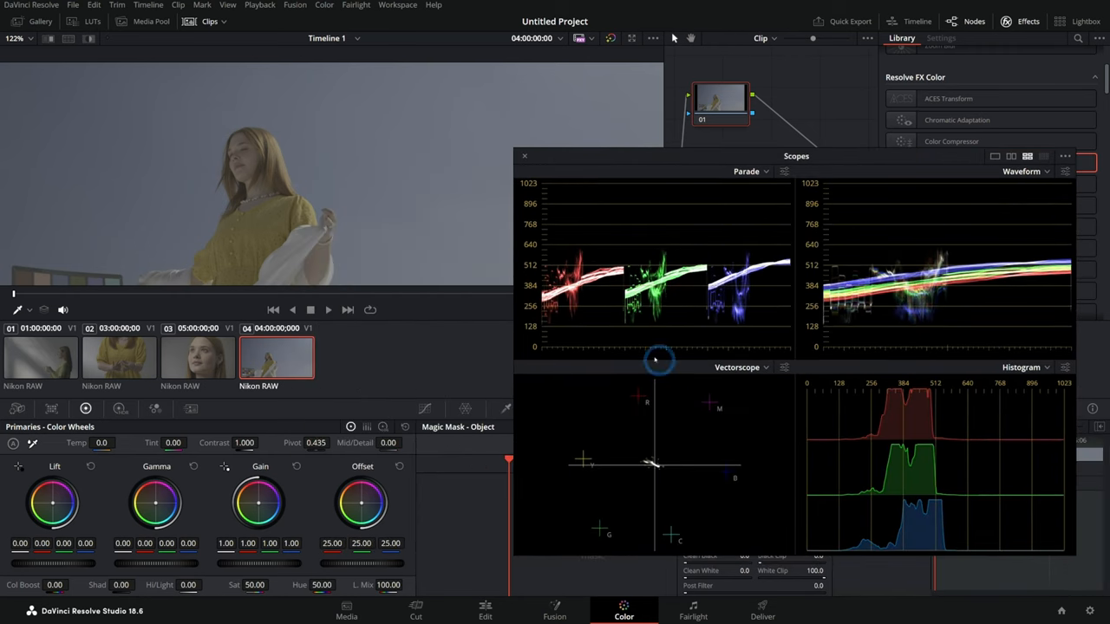
{"action": "left_click", "coordinate": [198, 358]}
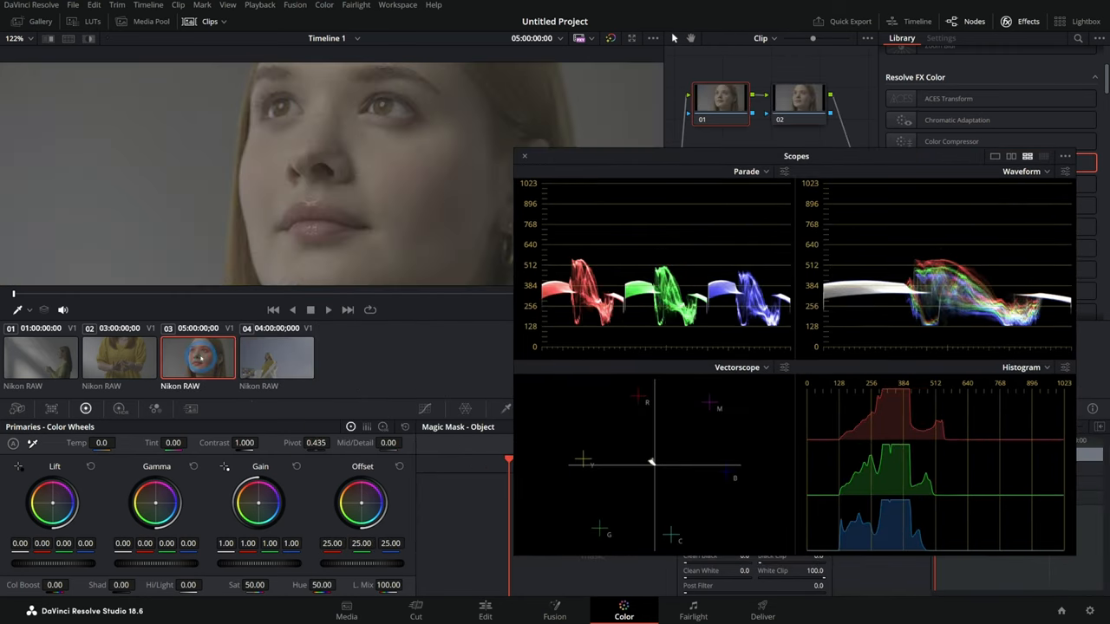
{"action": "left_click", "coordinate": [40, 358]}
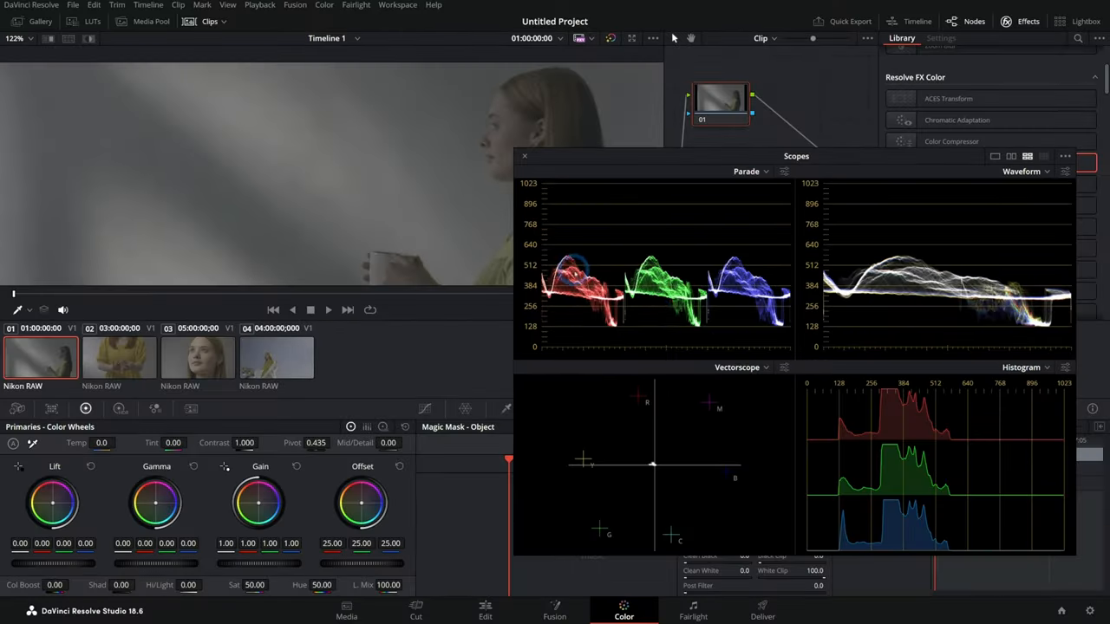
{"action": "mouse_move", "coordinate": [709, 323]}
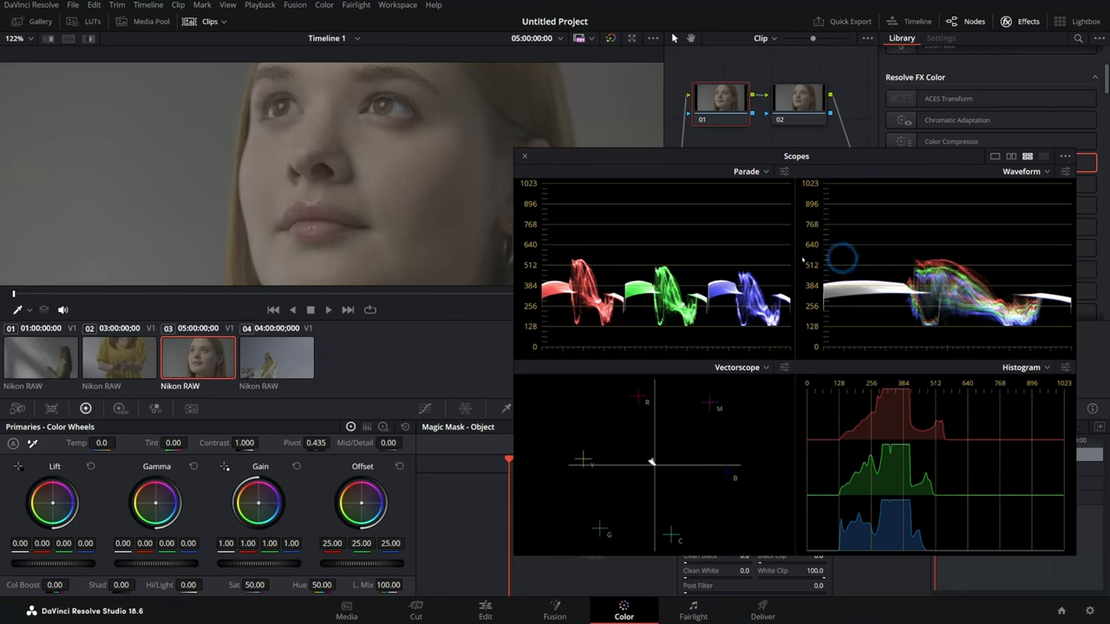
{"action": "left_click", "coordinate": [524, 156]}
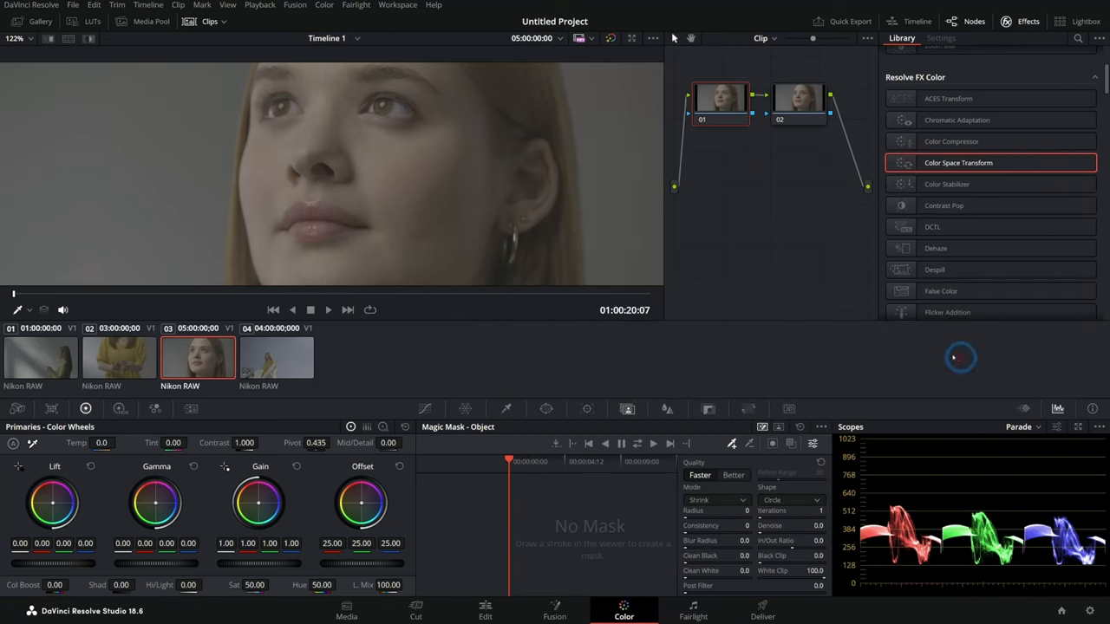
{"action": "mouse_move", "coordinate": [335, 353]}
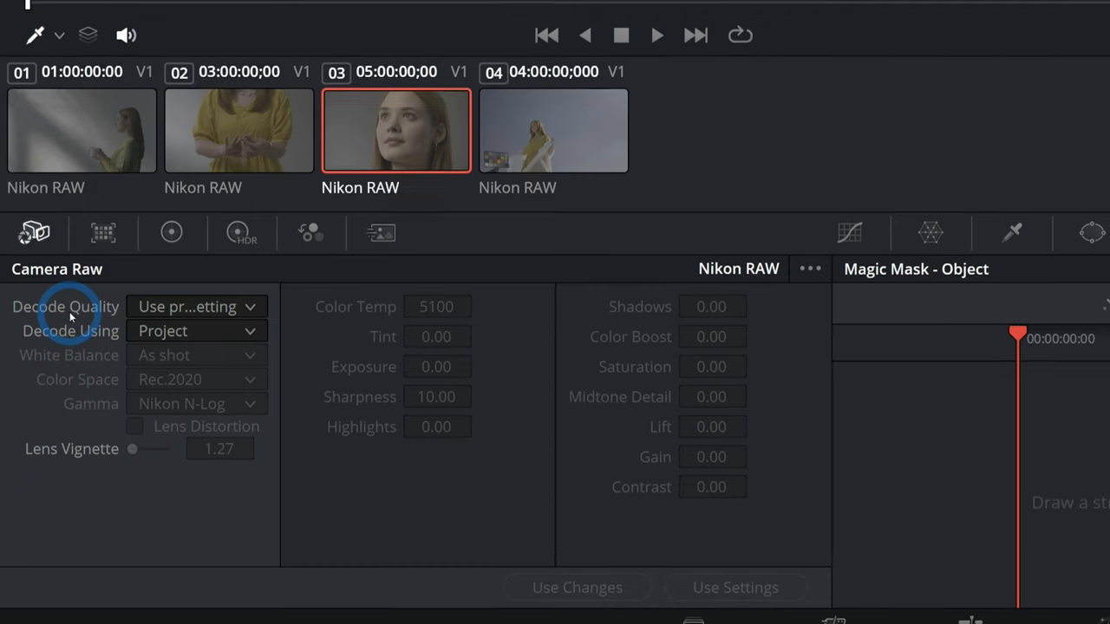
Set Camera Raw Decode Using to Clip so the skin-tones clip uses its own Nikon RAW settings
{"action": "left_click", "coordinate": [194, 306]}
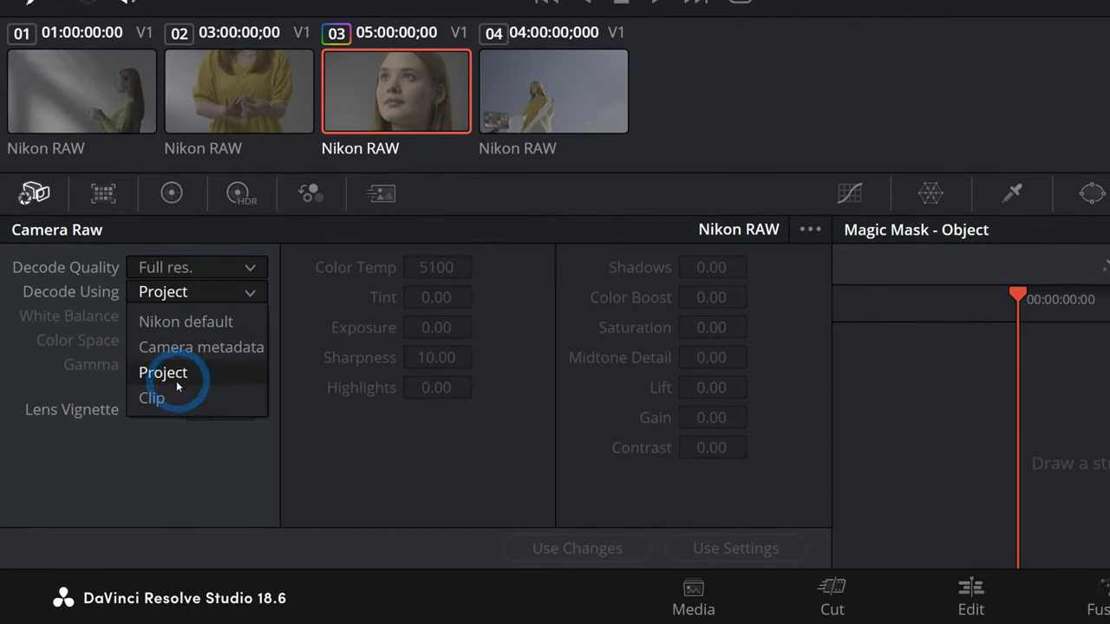
{"action": "left_click", "coordinate": [151, 397]}
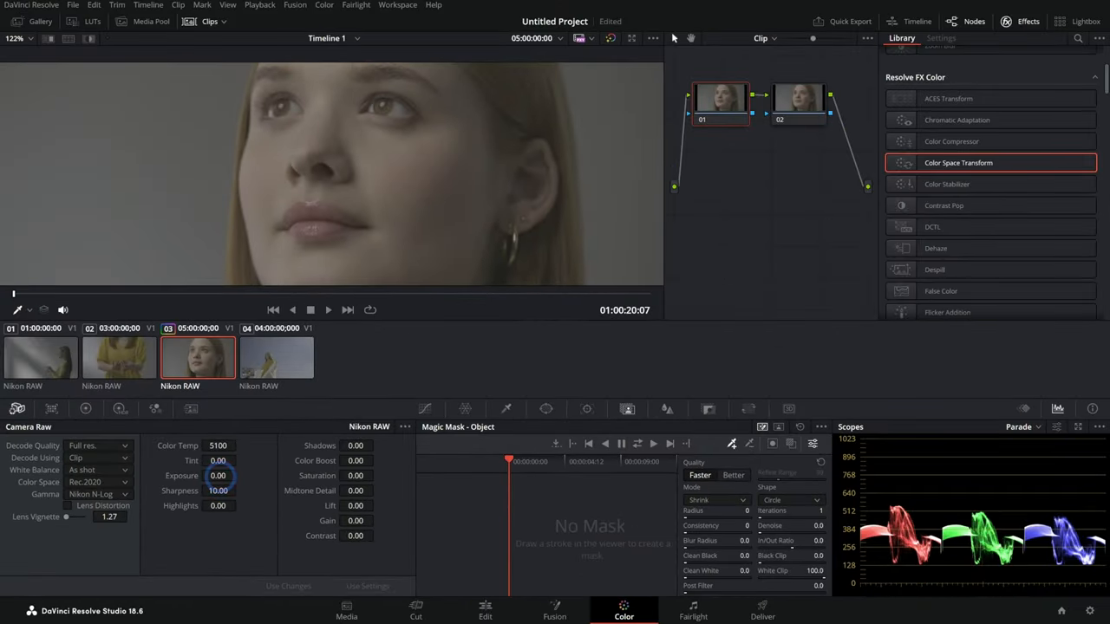
{"action": "left_click_drag", "start_coordinate": [218, 475], "coordinate": [252, 475]}
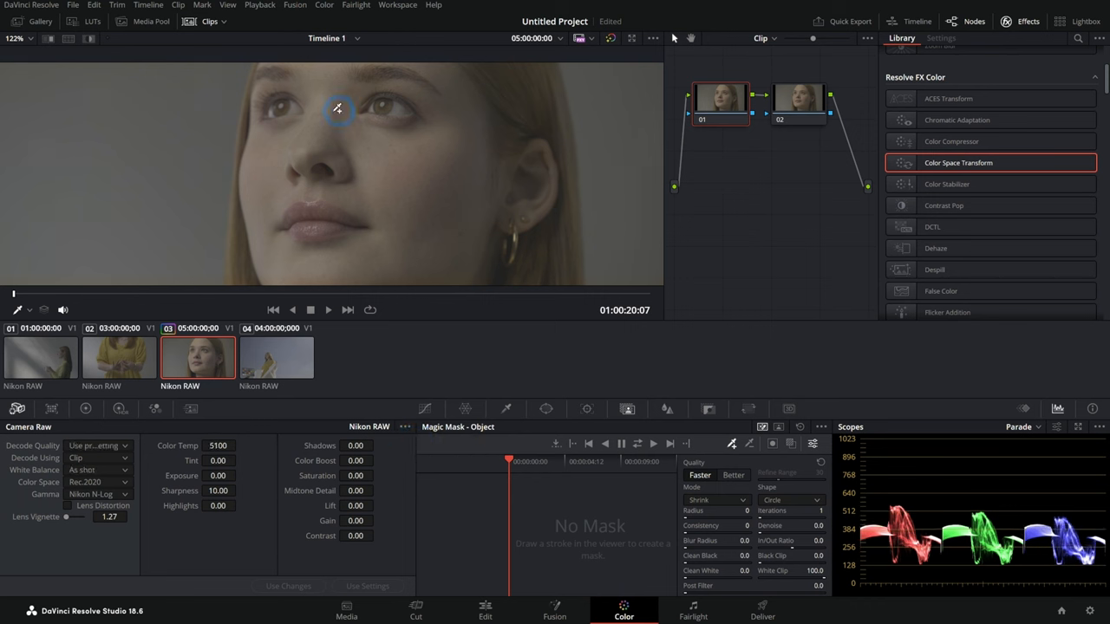
{"action": "mouse_move", "coordinate": [534, 253]}
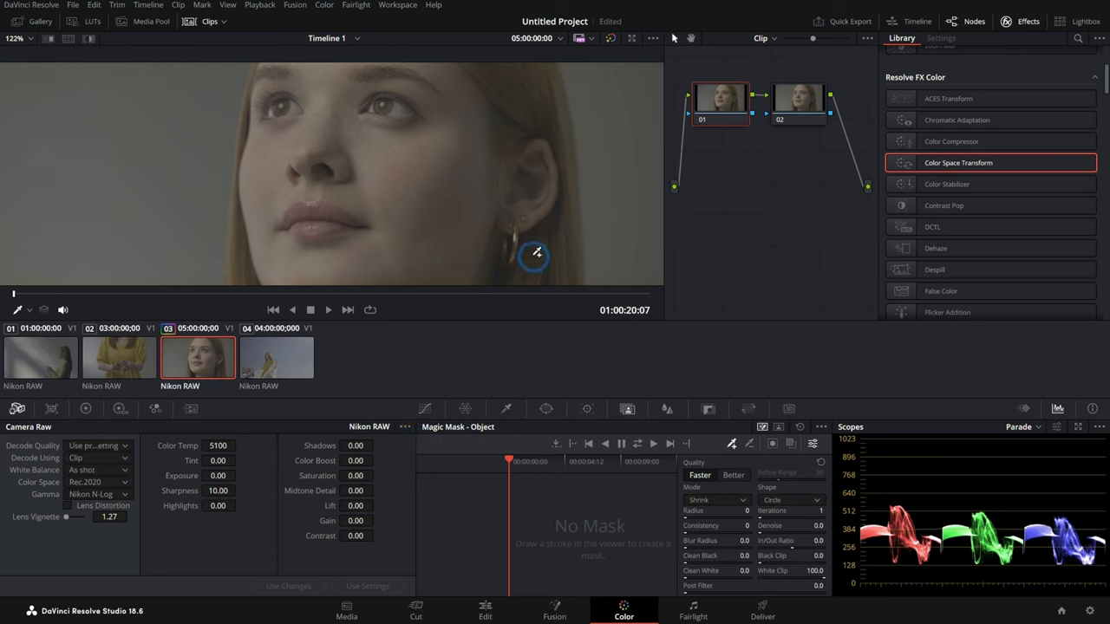
{"action": "mouse_move", "coordinate": [840, 159]}
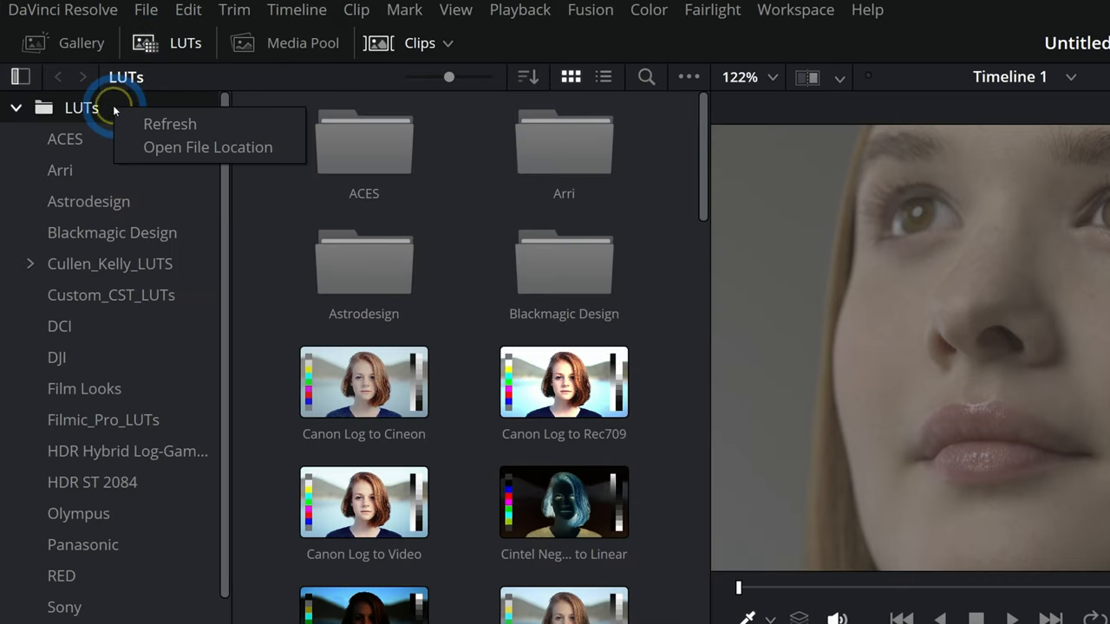
Refresh the LUT library and show the Nikon N-Log to Rec709 folder as a file list
{"action": "left_click", "coordinate": [184, 156]}
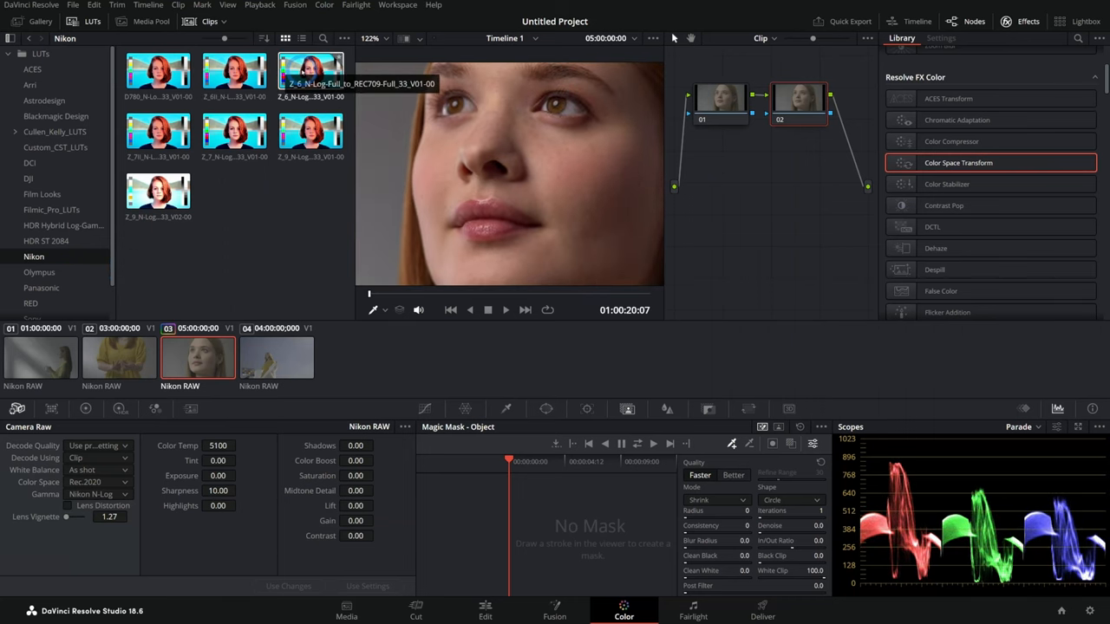
{"action": "left_click", "coordinate": [302, 38]}
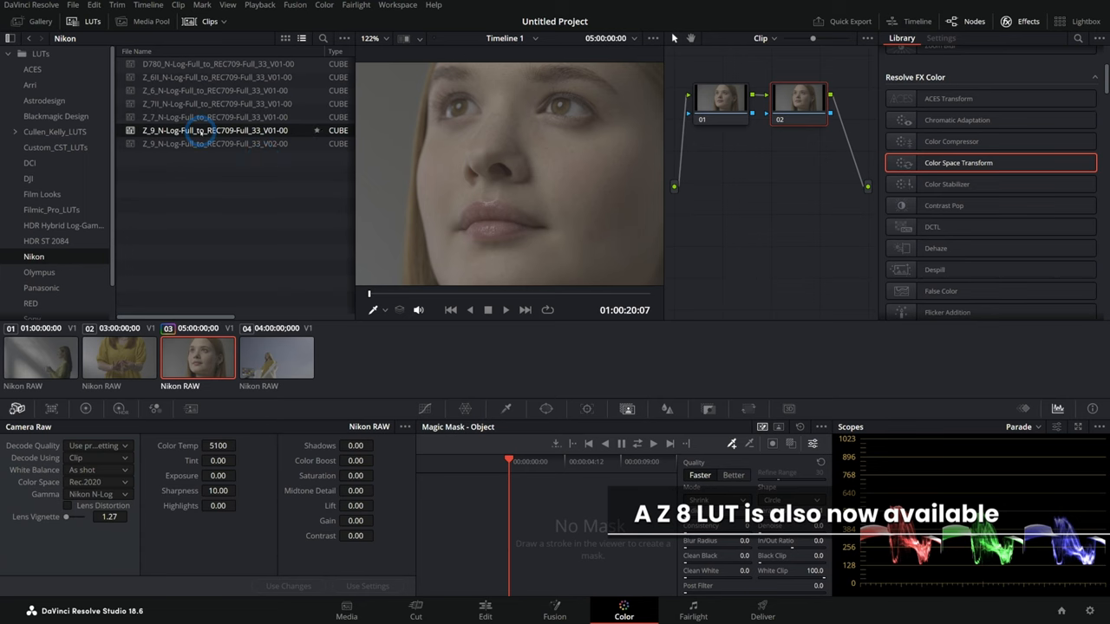
Apply the Z 9 N-Log to Rec709 LUT to node 02, then cancel creating a new local version
{"action": "double_click", "coordinate": [215, 130]}
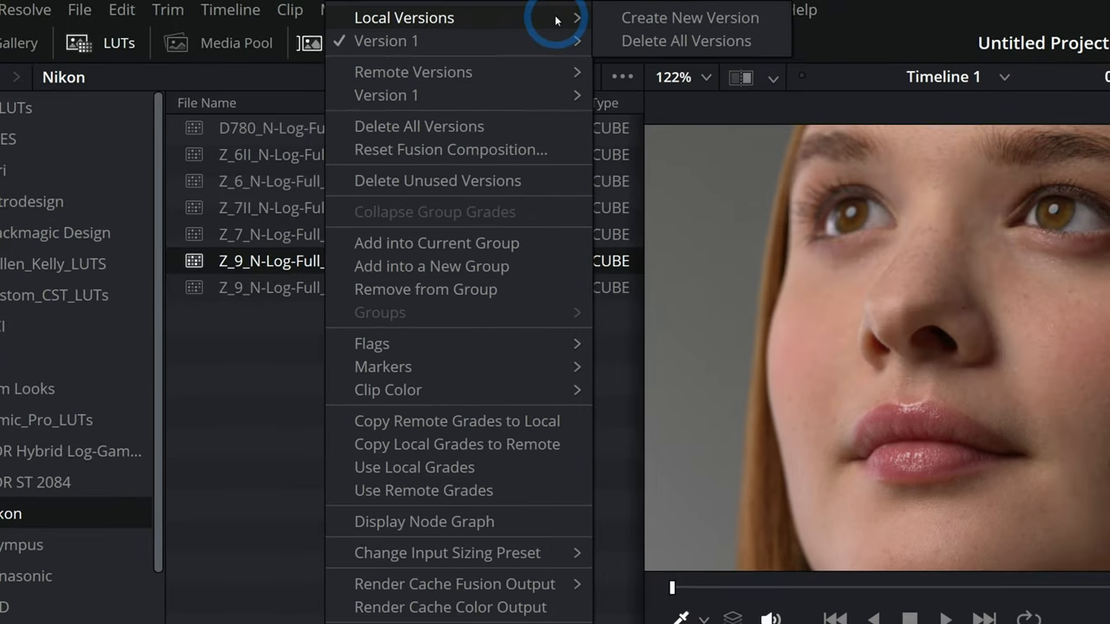
{"action": "left_click", "coordinate": [690, 17]}
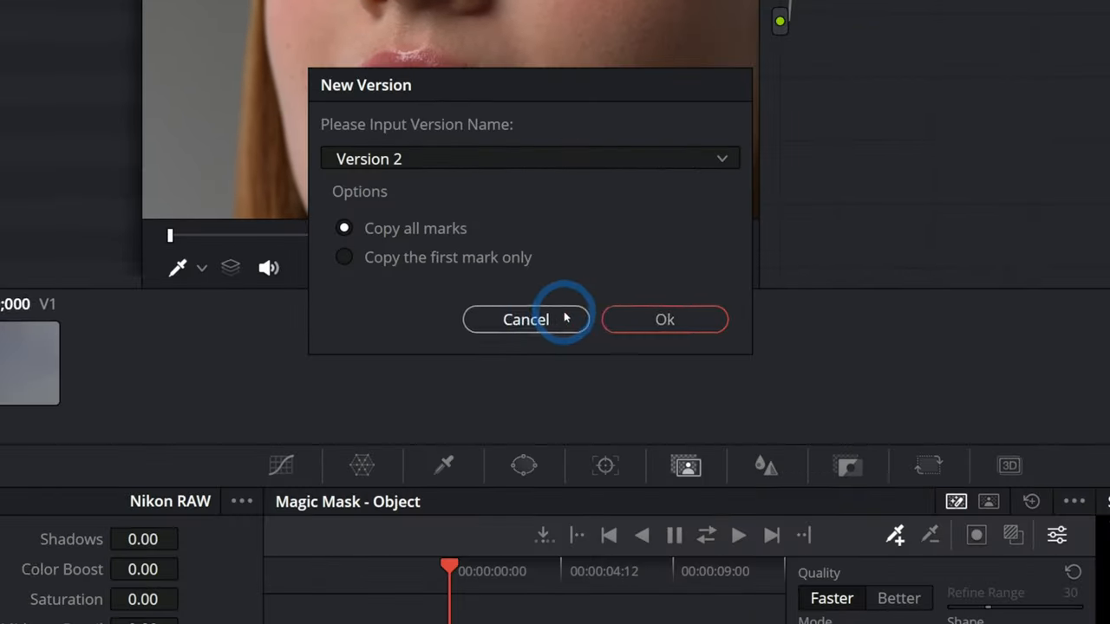
{"action": "left_click", "coordinate": [526, 319]}
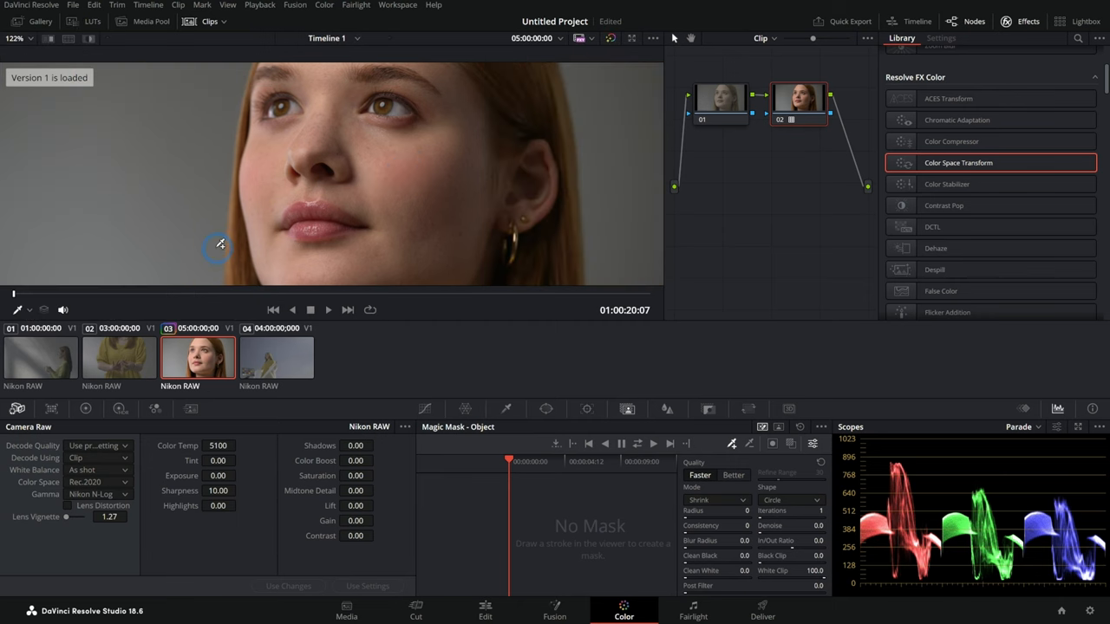
{"action": "mouse_move", "coordinate": [261, 212]}
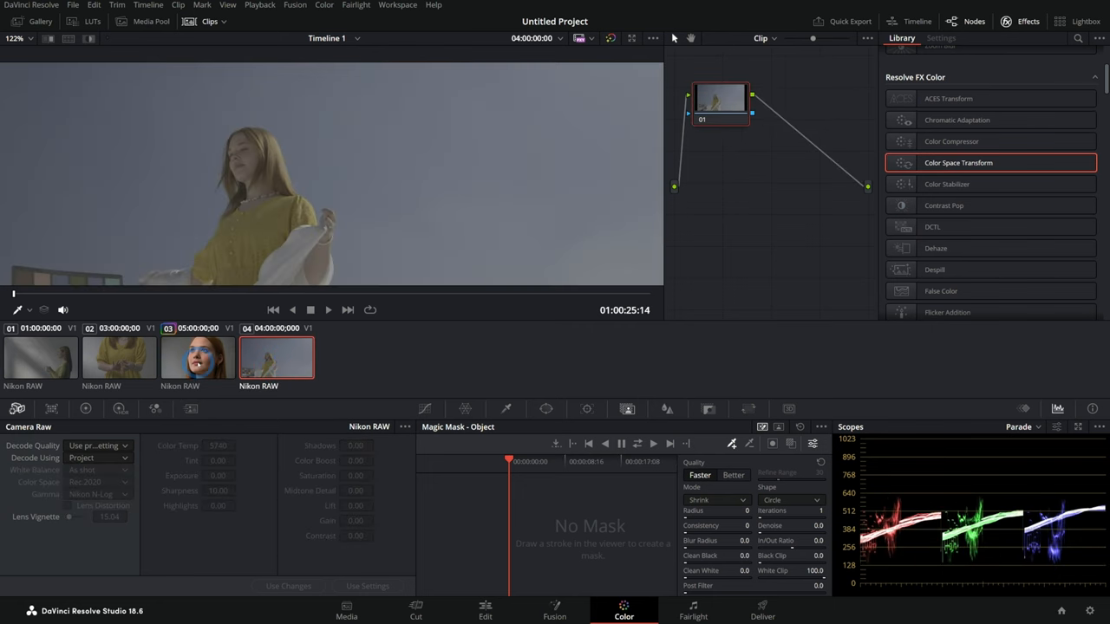
{"action": "left_click", "coordinate": [118, 357]}
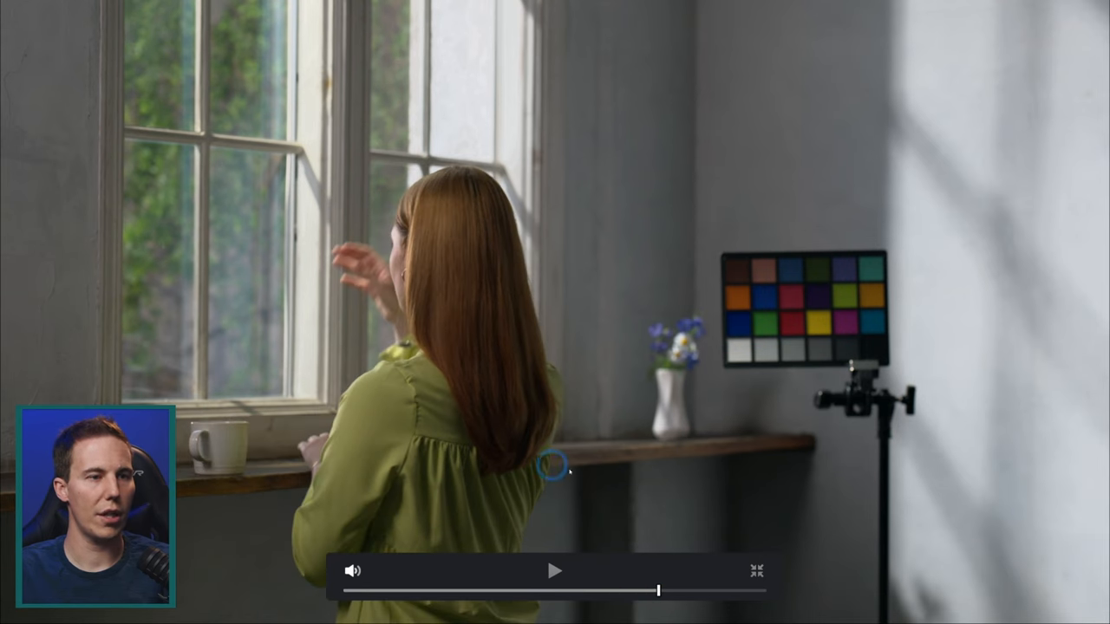
{"action": "left_click_drag", "start_coordinate": [659, 590], "coordinate": [460, 590]}
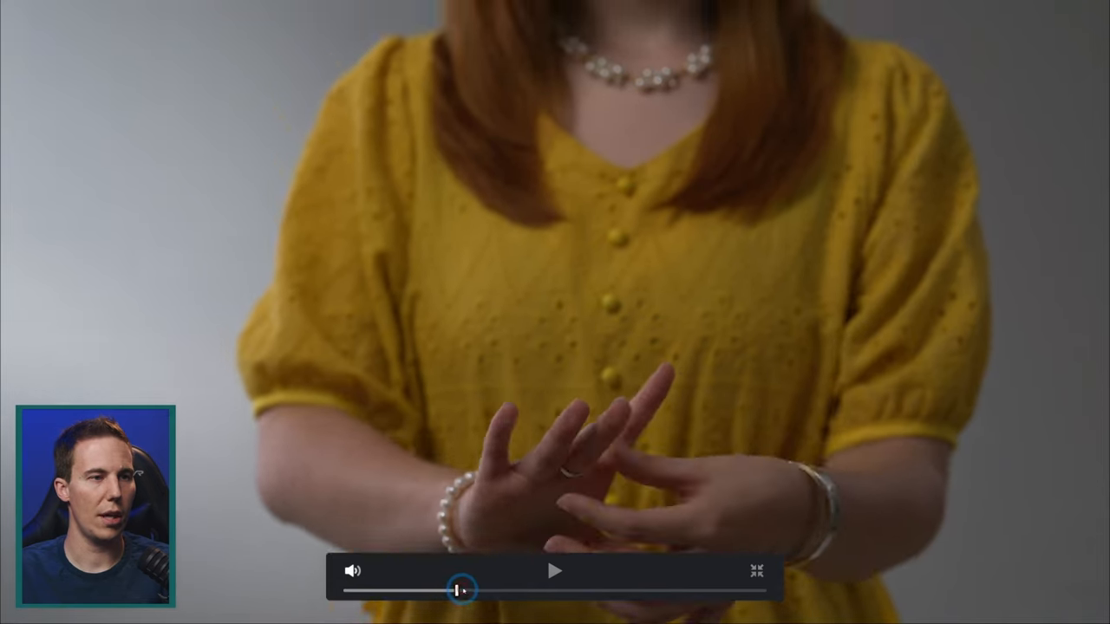
{"action": "left_click_drag", "start_coordinate": [460, 590], "coordinate": [607, 590]}
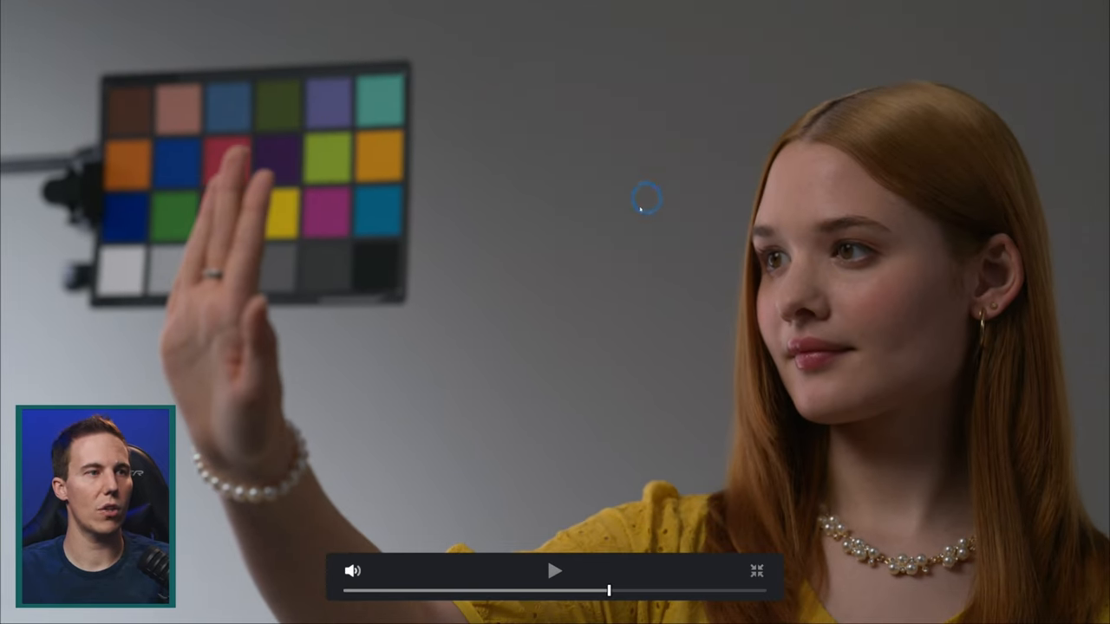
{"action": "mouse_move", "coordinate": [742, 156]}
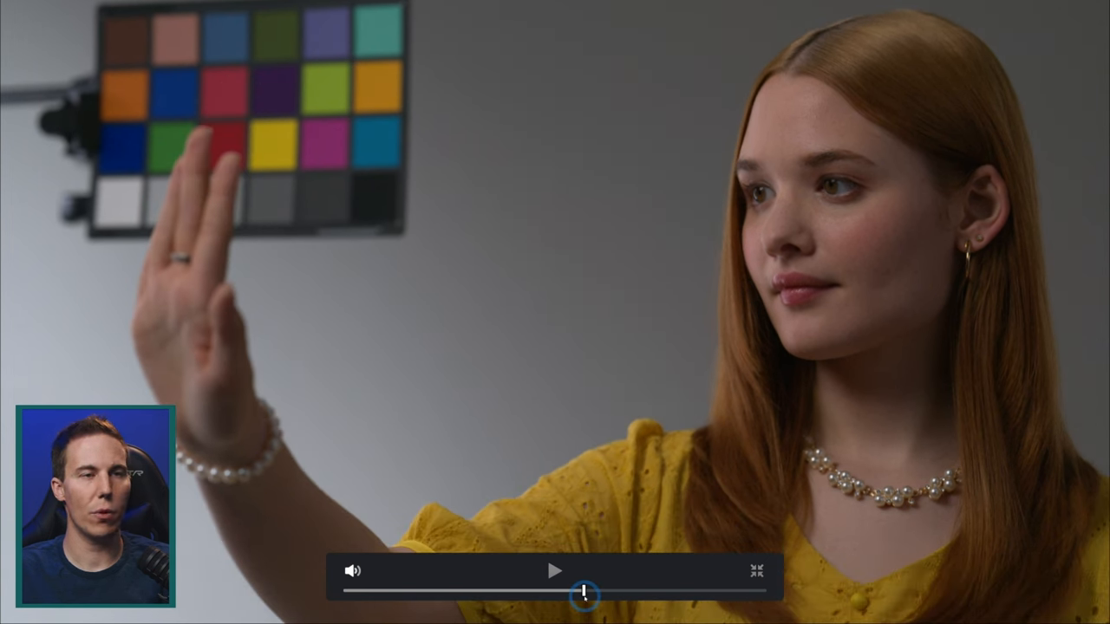
{"action": "left_click_drag", "start_coordinate": [587, 594], "coordinate": [677, 593]}
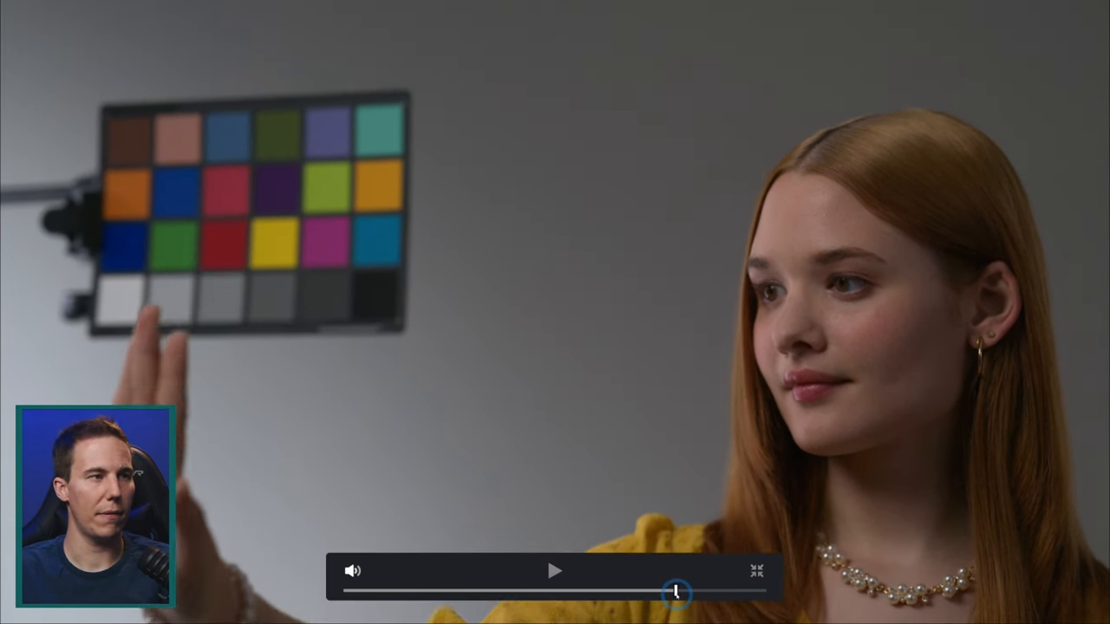
{"action": "left_click_drag", "start_coordinate": [676, 592], "coordinate": [468, 592]}
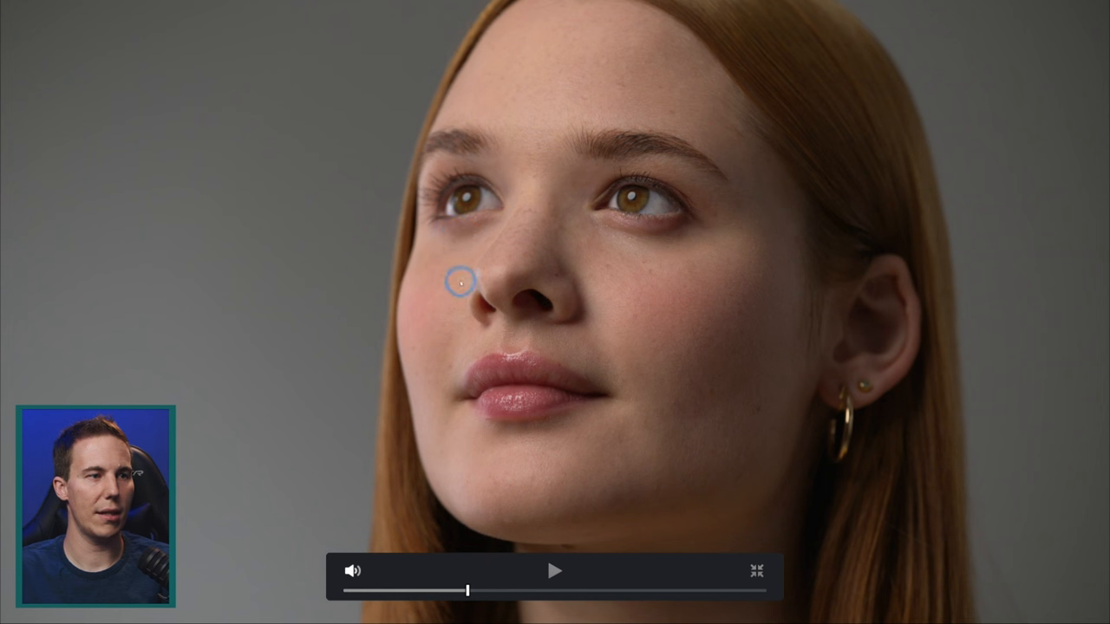
{"action": "mouse_move", "coordinate": [779, 304]}
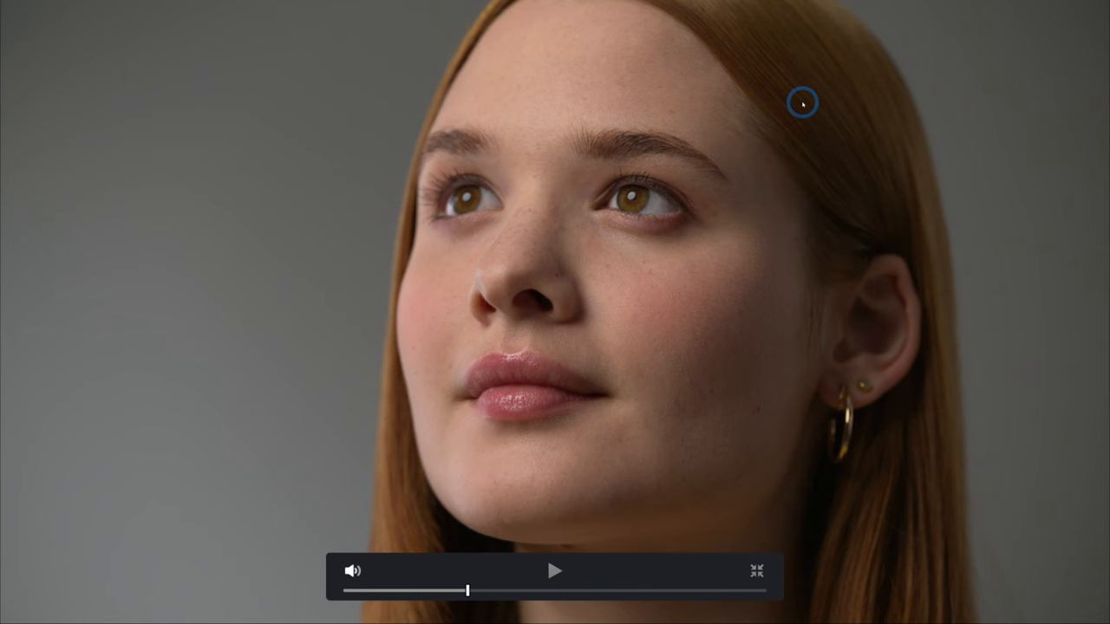
{"action": "mouse_move", "coordinate": [735, 321]}
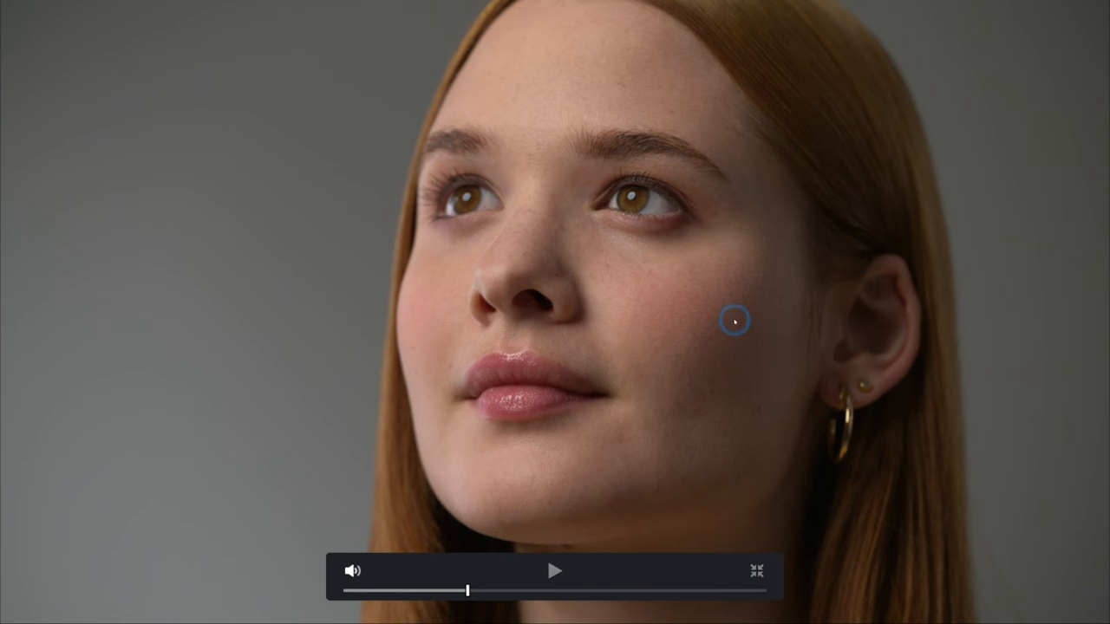
{"action": "left_click", "coordinate": [556, 570]}
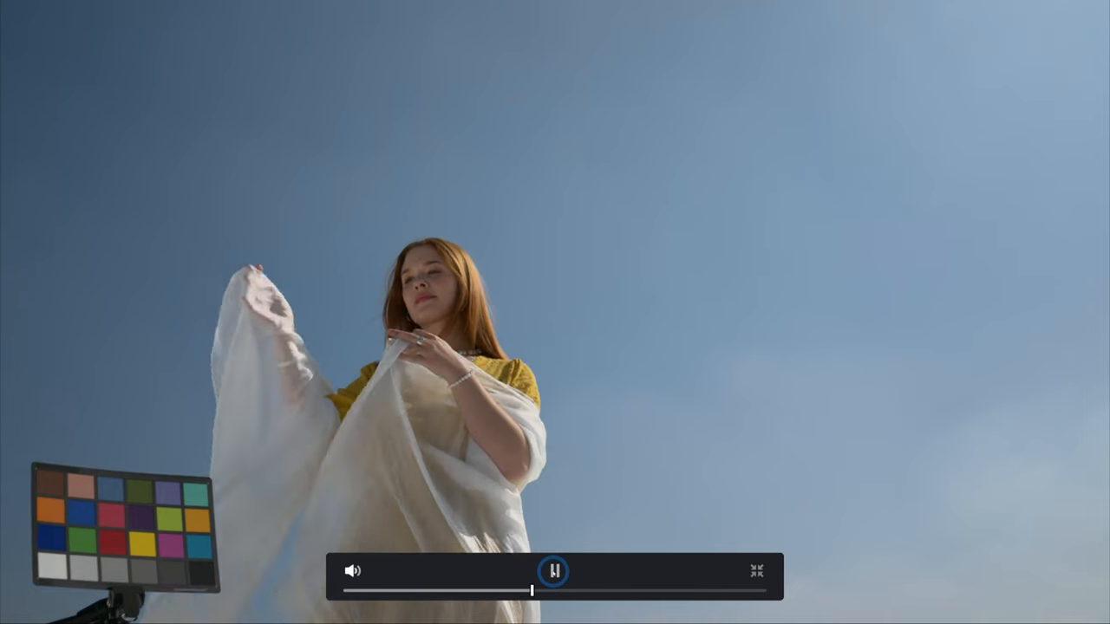
{"action": "left_click", "coordinate": [553, 571]}
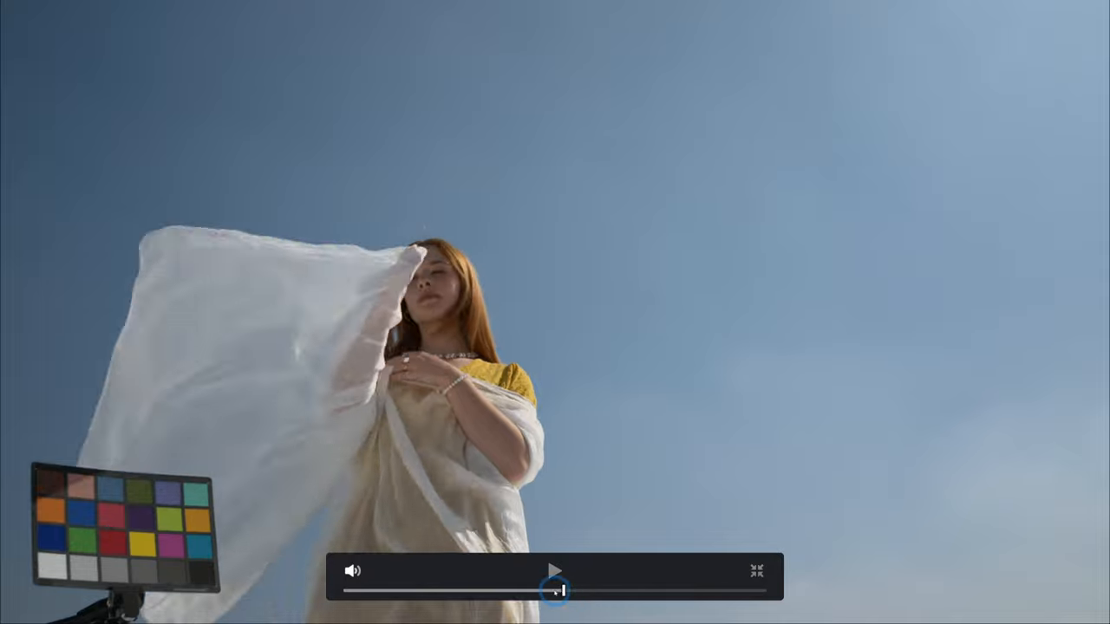
{"action": "left_click_drag", "start_coordinate": [555, 590], "coordinate": [381, 590]}
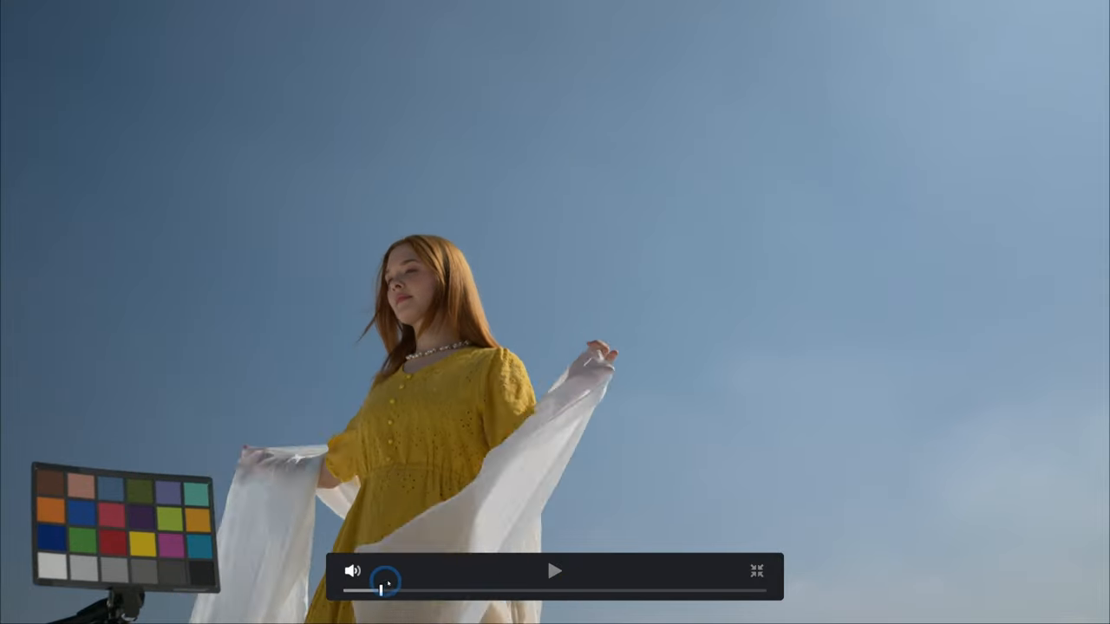
{"action": "left_click_drag", "start_coordinate": [383, 586], "coordinate": [616, 586]}
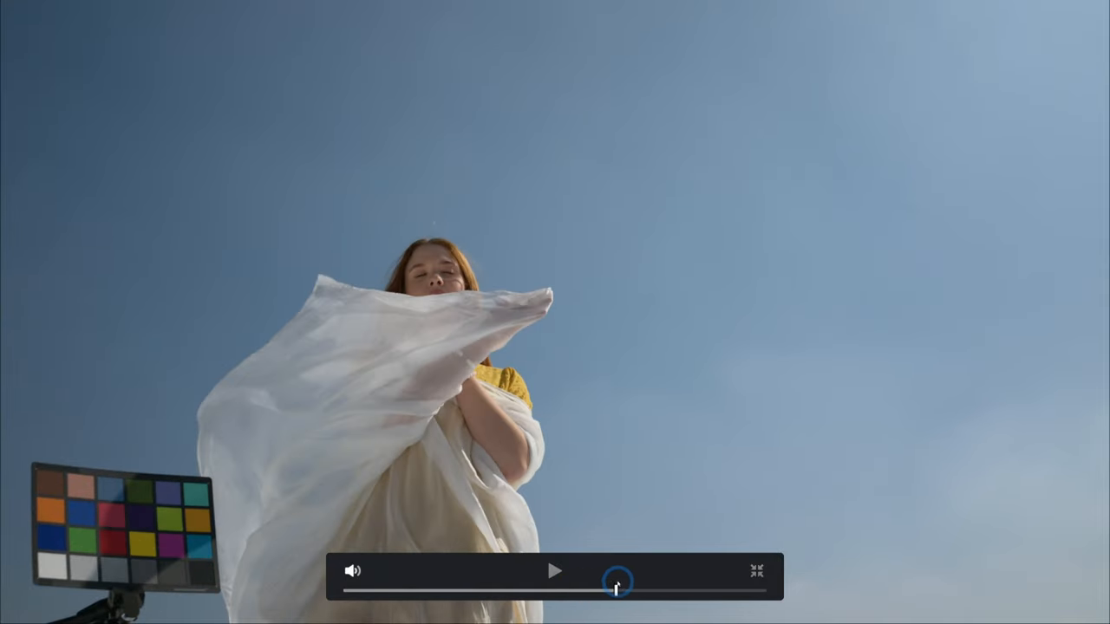
{"action": "left_click_drag", "start_coordinate": [616, 590], "coordinate": [547, 593]}
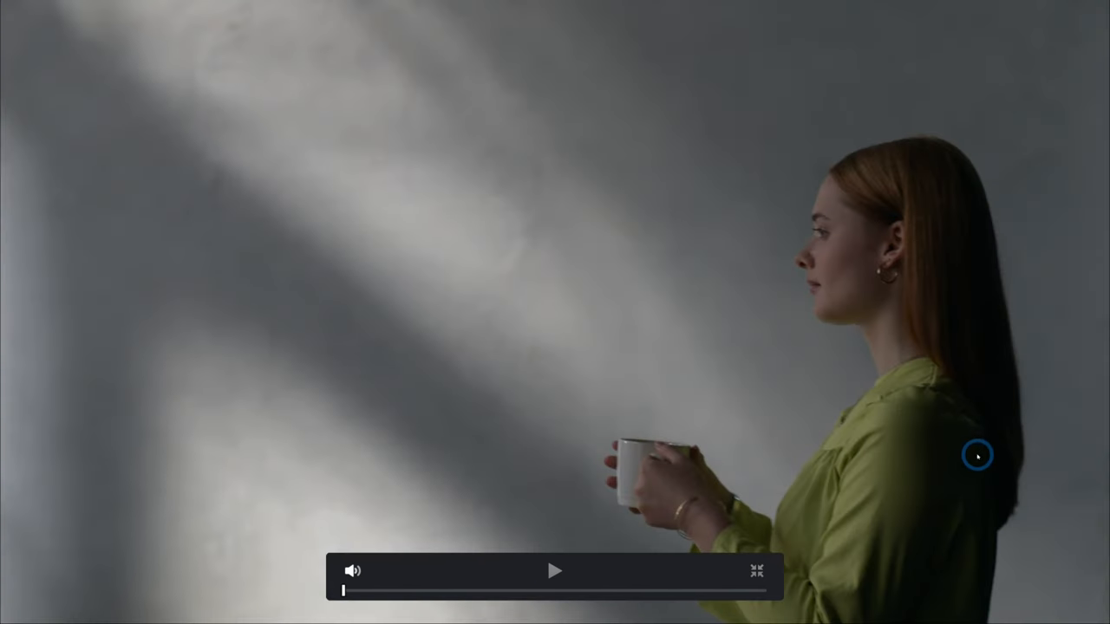
{"action": "left_click_drag", "start_coordinate": [343, 590], "coordinate": [477, 600]}
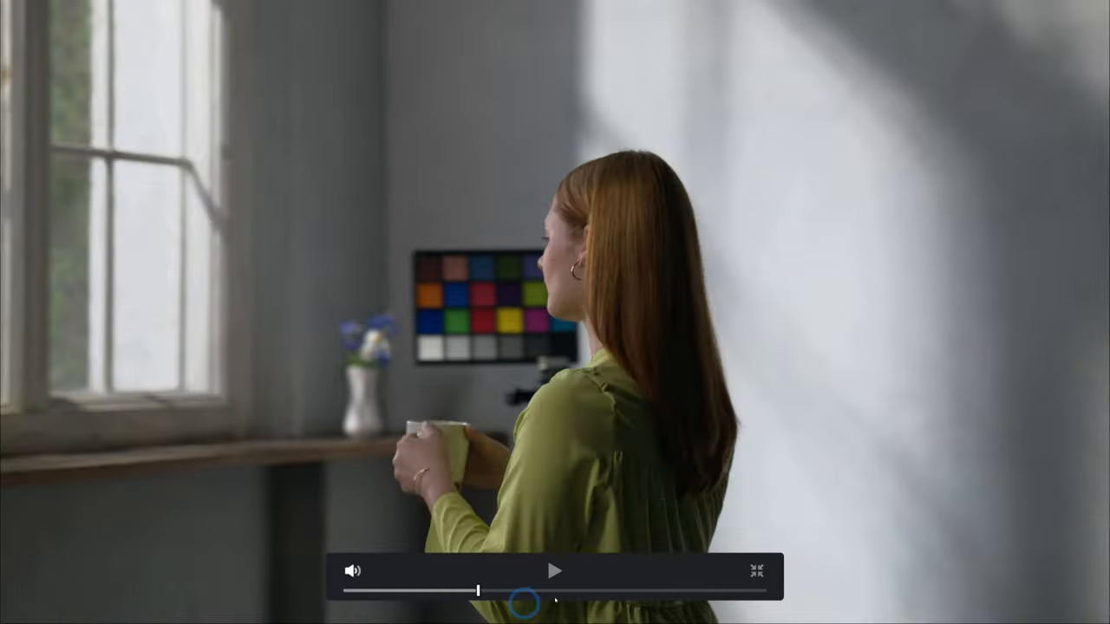
{"action": "mouse_move", "coordinate": [713, 479]}
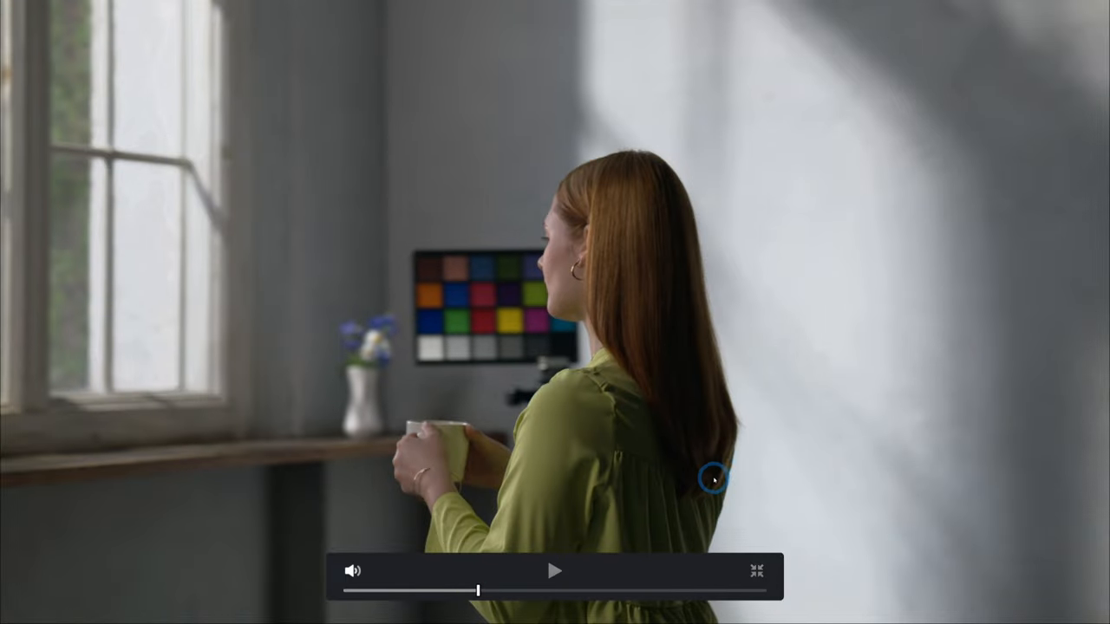
{"action": "left_click", "coordinate": [555, 571]}
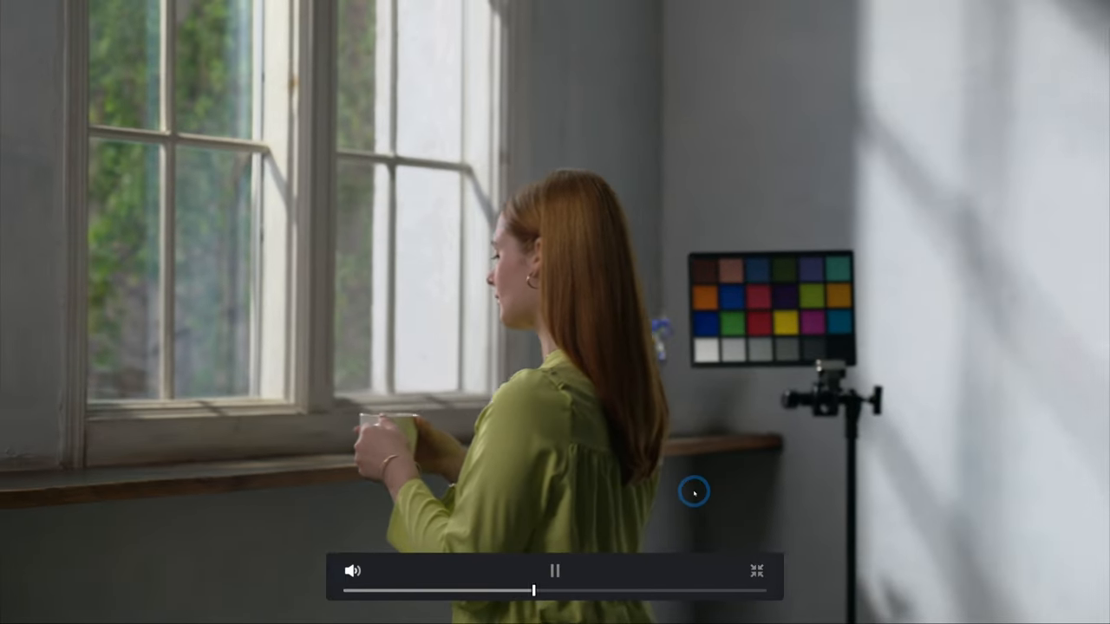
Pause and scrub the window-light clip full-screen, then return to the Color page
{"action": "left_click", "coordinate": [757, 571]}
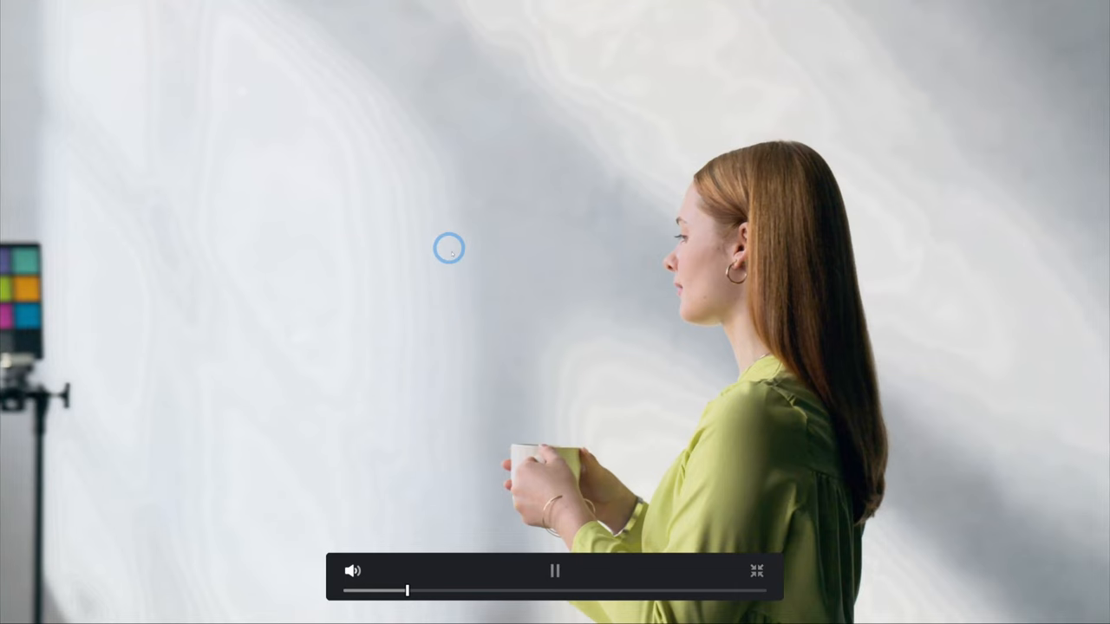
{"action": "left_click", "coordinate": [555, 571]}
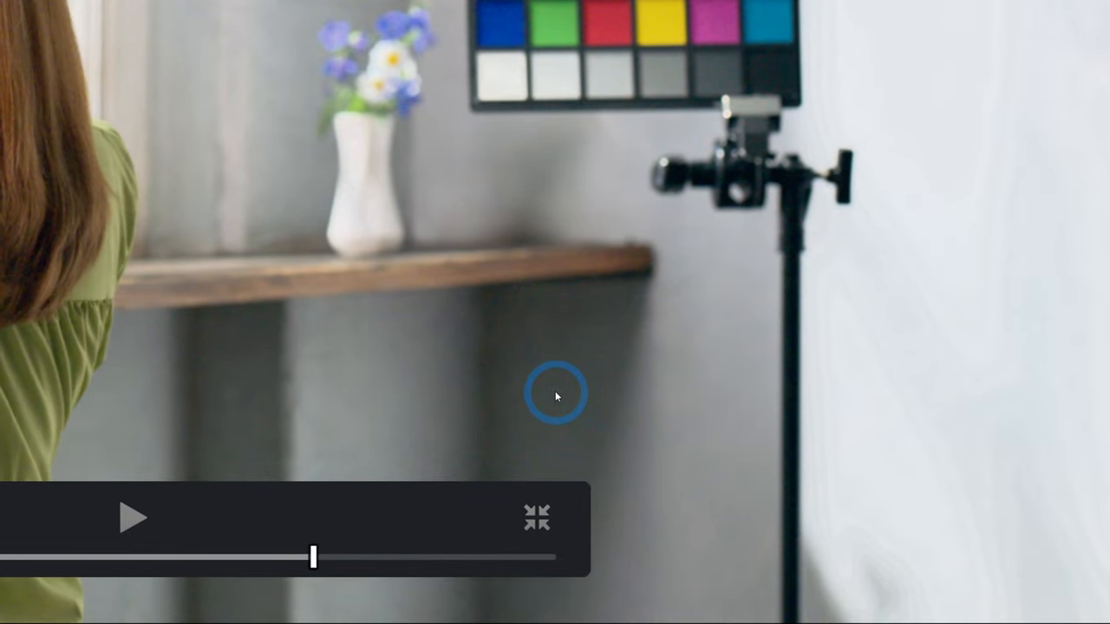
{"action": "left_click", "coordinate": [536, 516]}
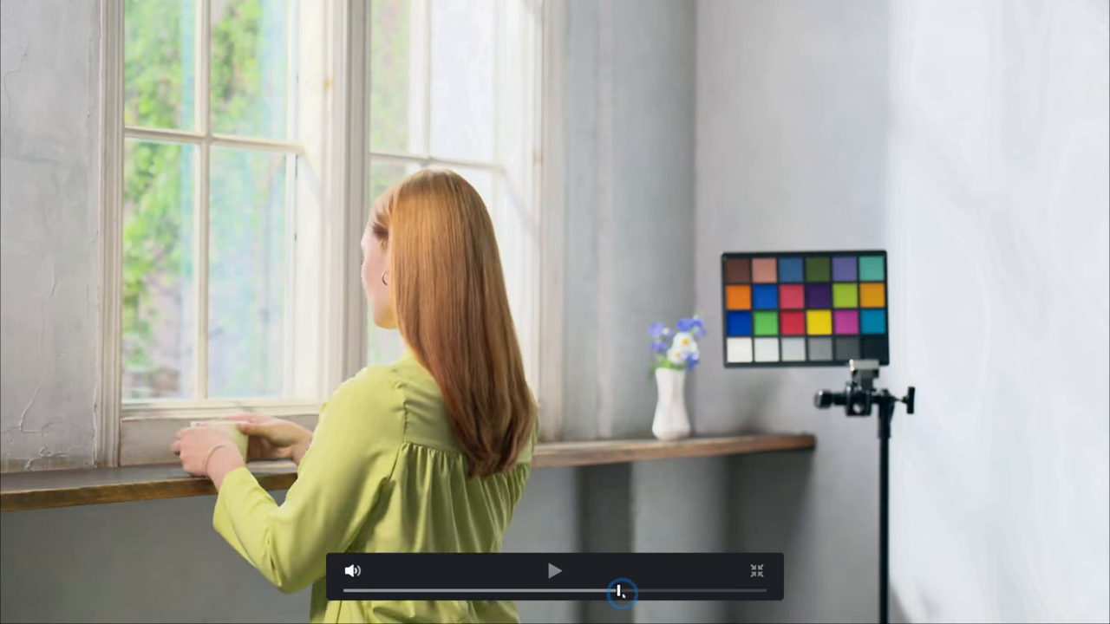
{"action": "left_click_drag", "start_coordinate": [621, 594], "coordinate": [662, 593]}
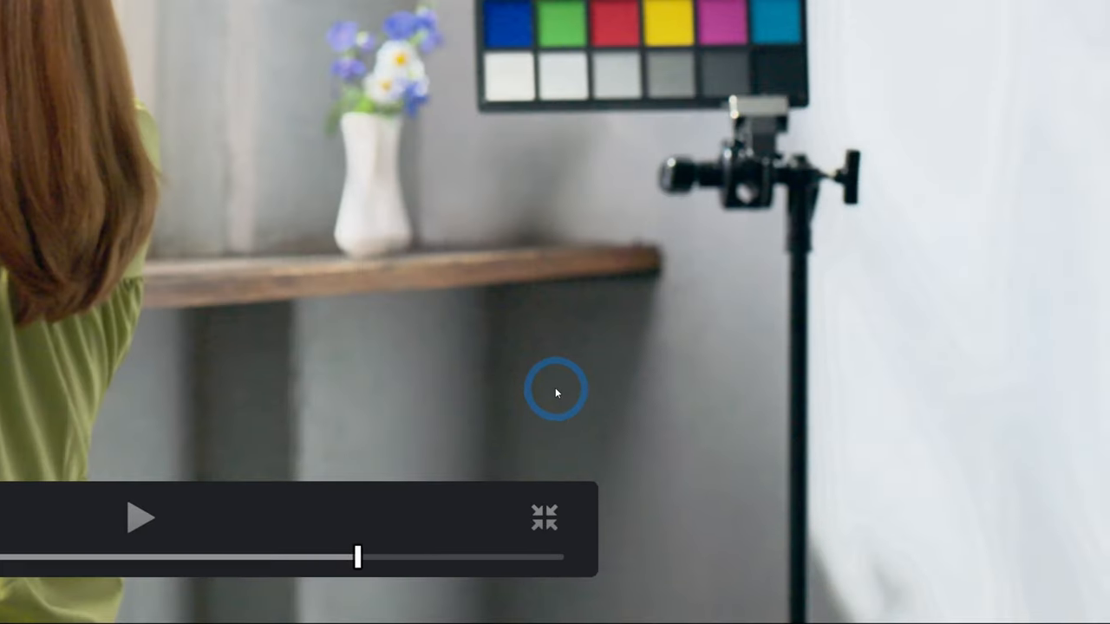
{"action": "left_click", "coordinate": [545, 517]}
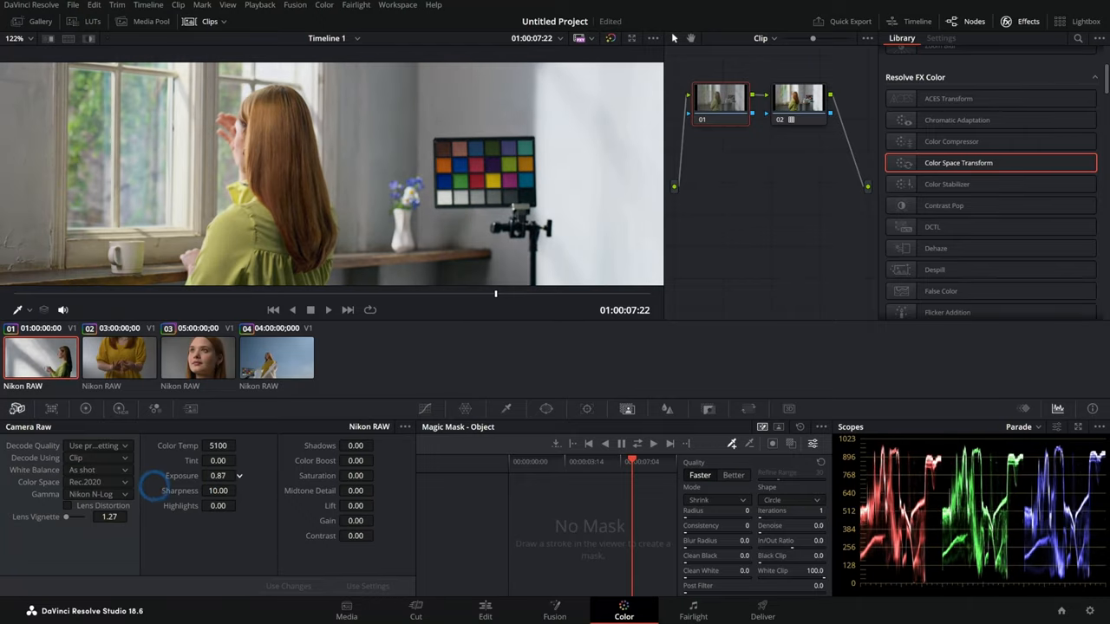
Load the close-up of the woman in yellow and play it full-screen
{"action": "left_click_drag", "start_coordinate": [224, 476], "coordinate": [156, 475]}
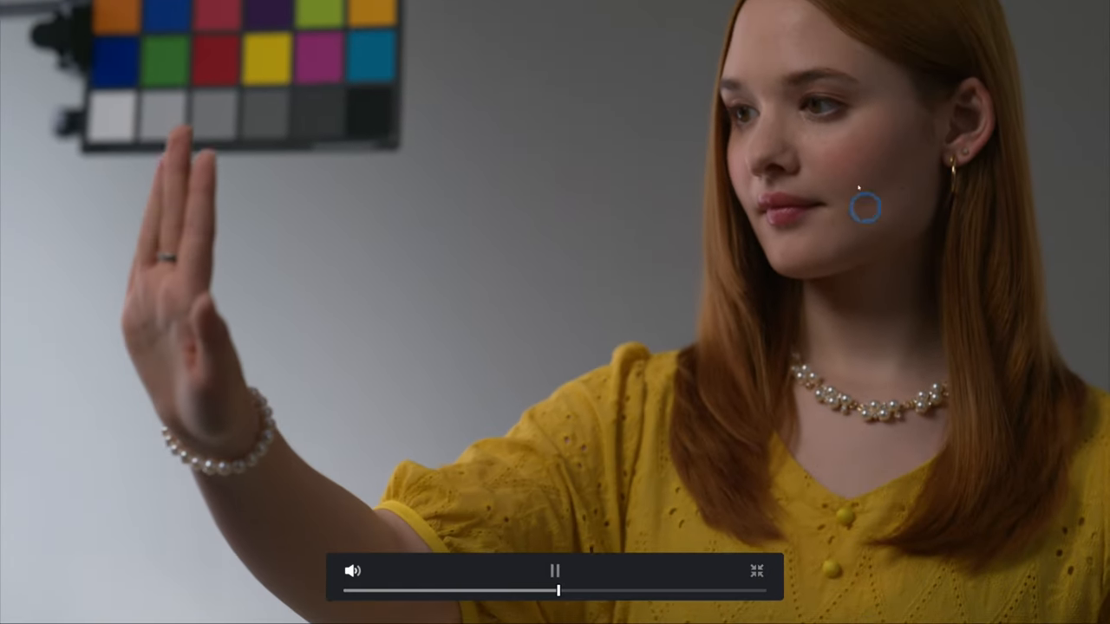
Watch the hands close-up full-screen and return to its three-node grade on the Color page
{"action": "left_click", "coordinate": [555, 571]}
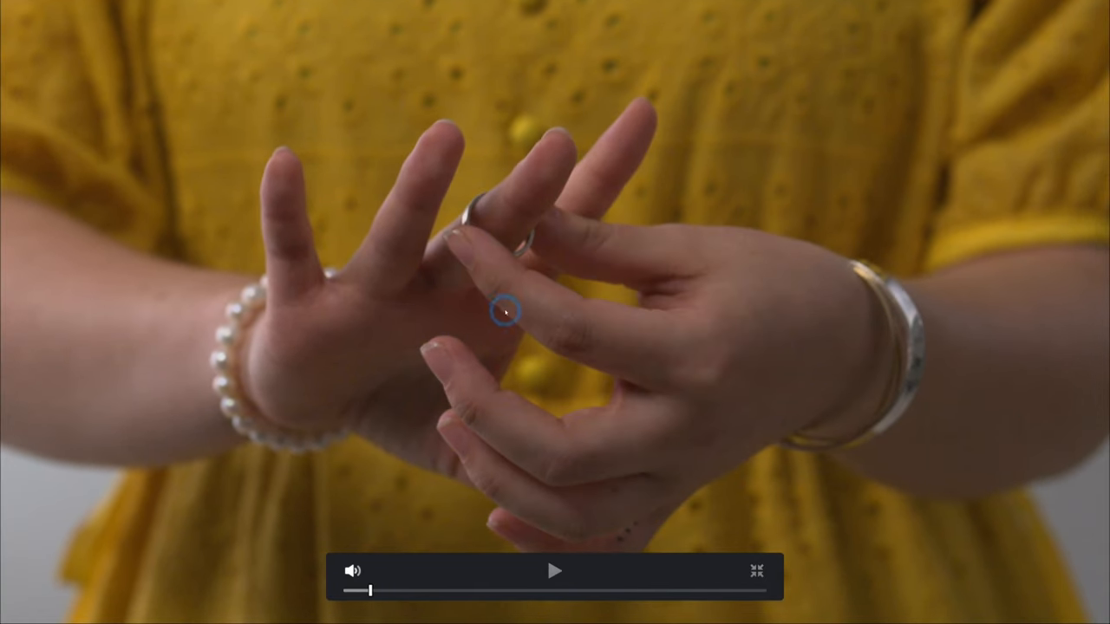
{"action": "left_click", "coordinate": [555, 570]}
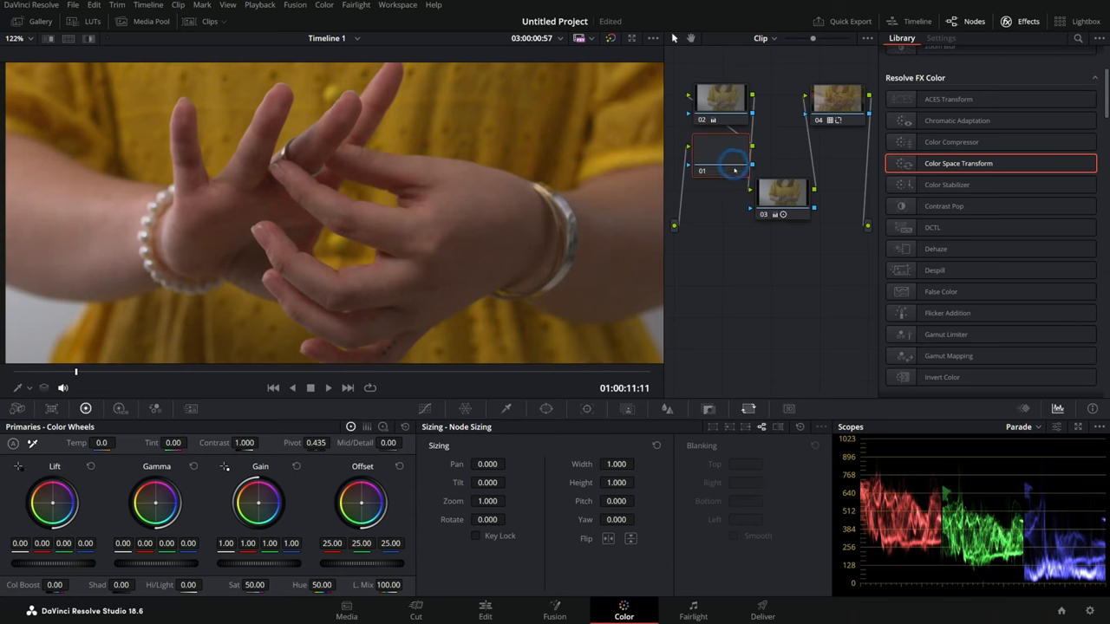
Add Neat Video Reduce Noise v5 to the hands clip and load the upturned-face close-up
{"action": "scroll", "scroll_direction": "down", "scroll_amount": 3}
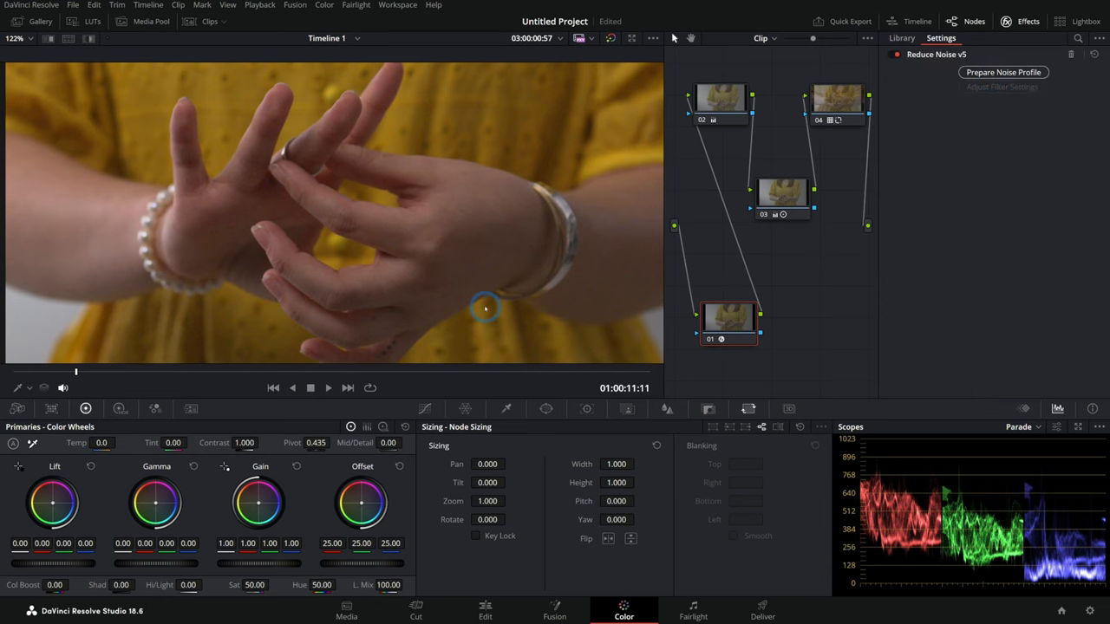
{"action": "left_click", "coordinate": [1003, 73]}
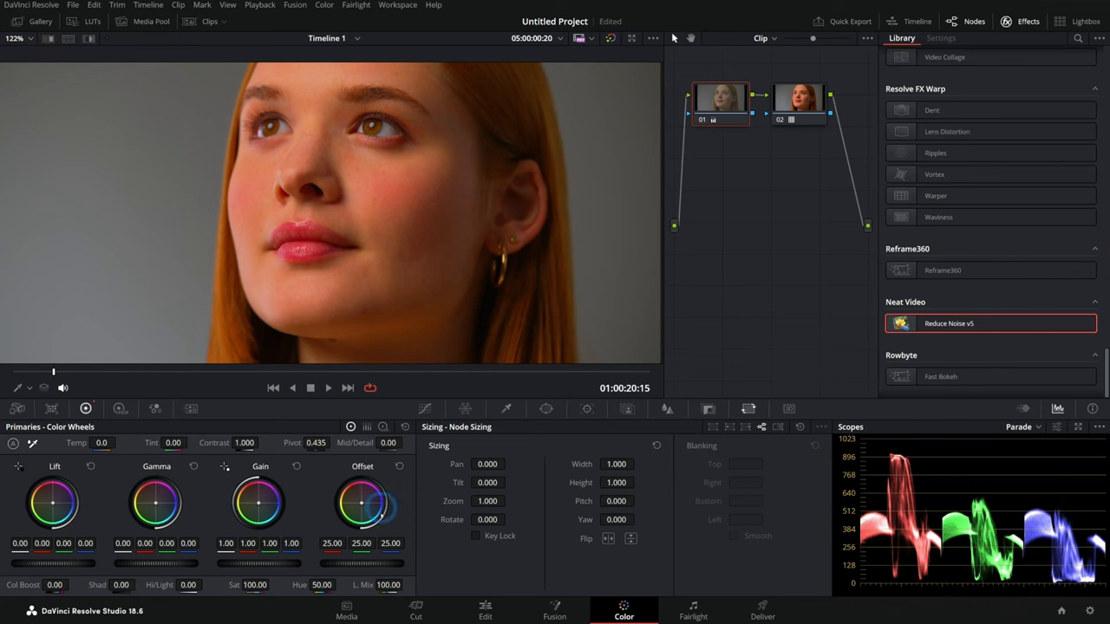
Inspect the eye zoomed in, then raise the sky clip's saturation to 66.20
{"action": "left_click_drag", "start_coordinate": [255, 572], "coordinate": [255, 585]}
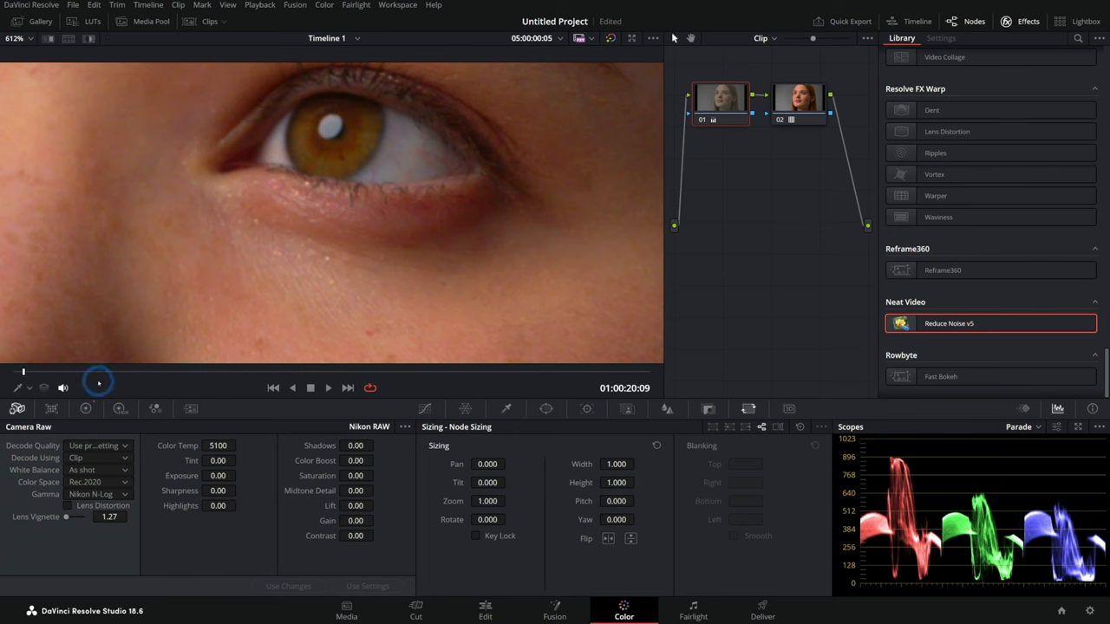
{"action": "left_click_drag", "start_coordinate": [97, 372], "coordinate": [520, 373]}
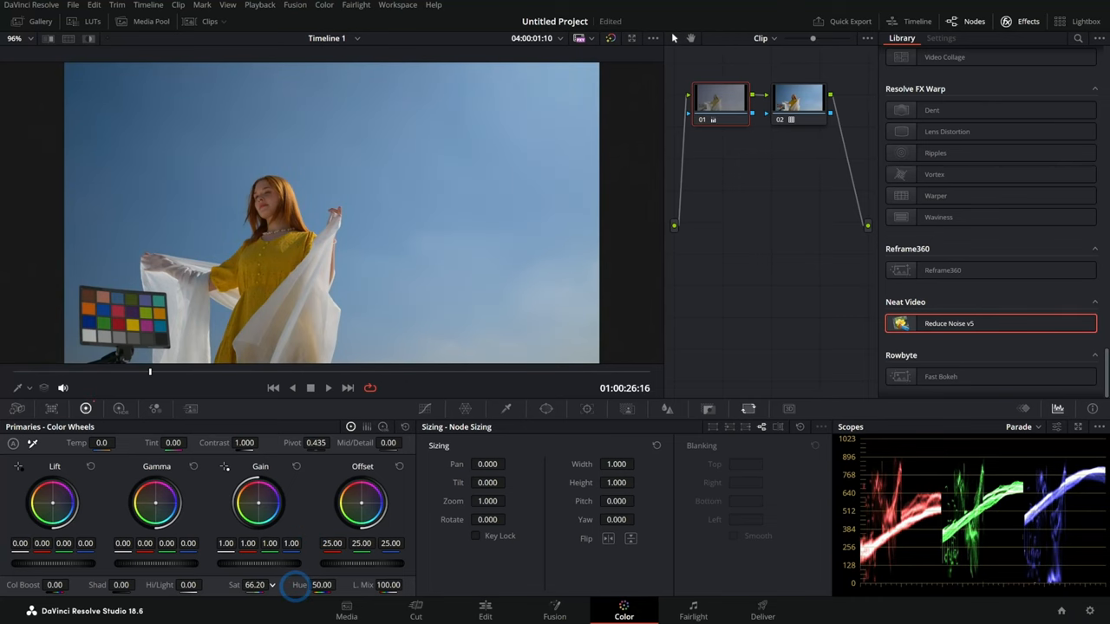
Shape a custom S-curve on the sky clip with lowered shadows and rolled-off highlights
{"action": "left_click", "coordinate": [425, 409]}
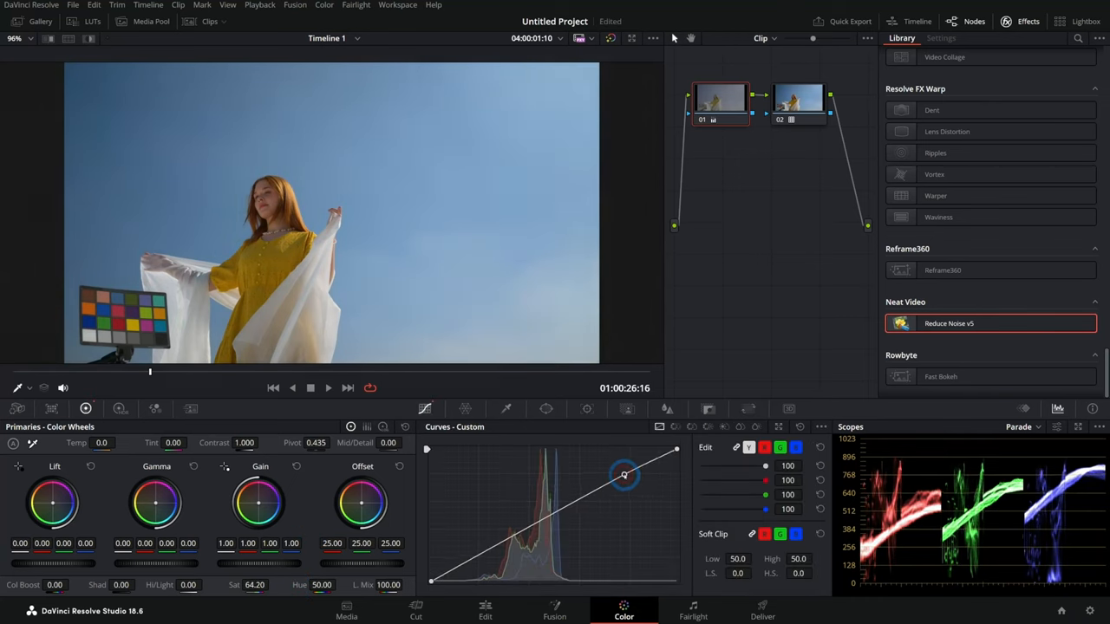
{"action": "left_click_drag", "start_coordinate": [624, 475], "coordinate": [457, 572]}
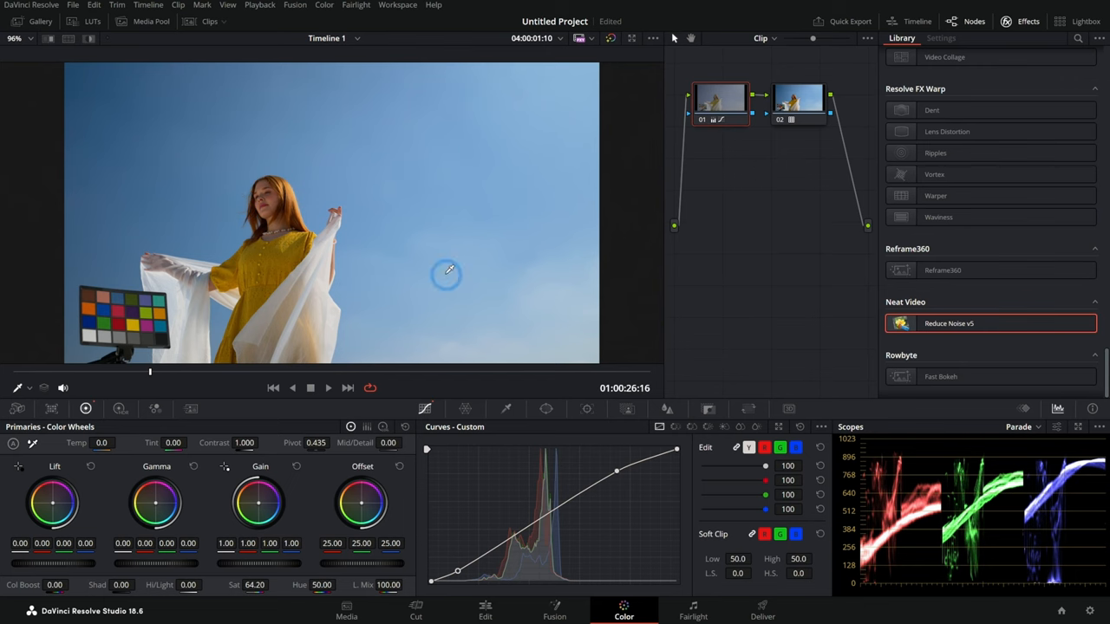
{"action": "left_click_drag", "start_coordinate": [615, 472], "coordinate": [609, 467]}
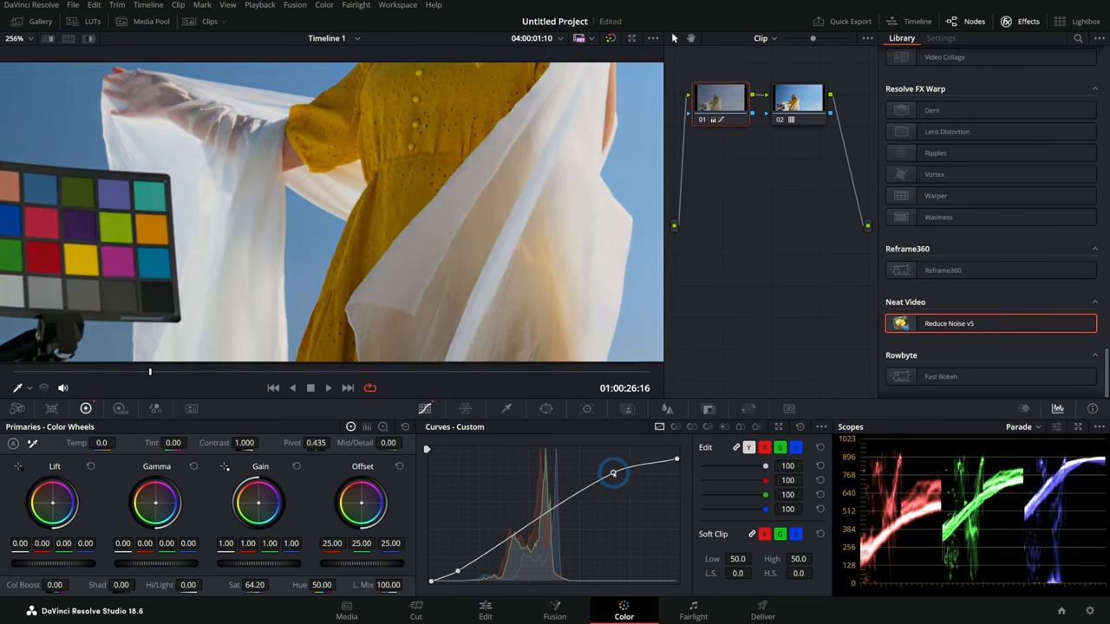
{"action": "left_click_drag", "start_coordinate": [614, 472], "coordinate": [593, 473]}
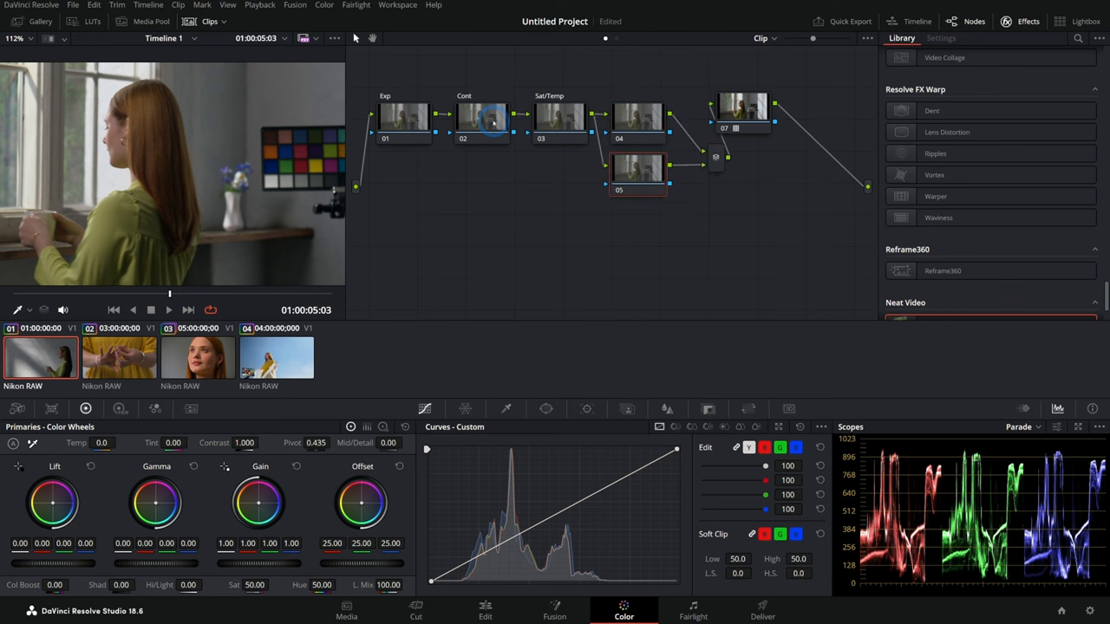
On the window-light clip's Cont node, build a custom curve deepening shadows and lowering highlights
{"action": "left_click_drag", "start_coordinate": [742, 112], "coordinate": [781, 160]}
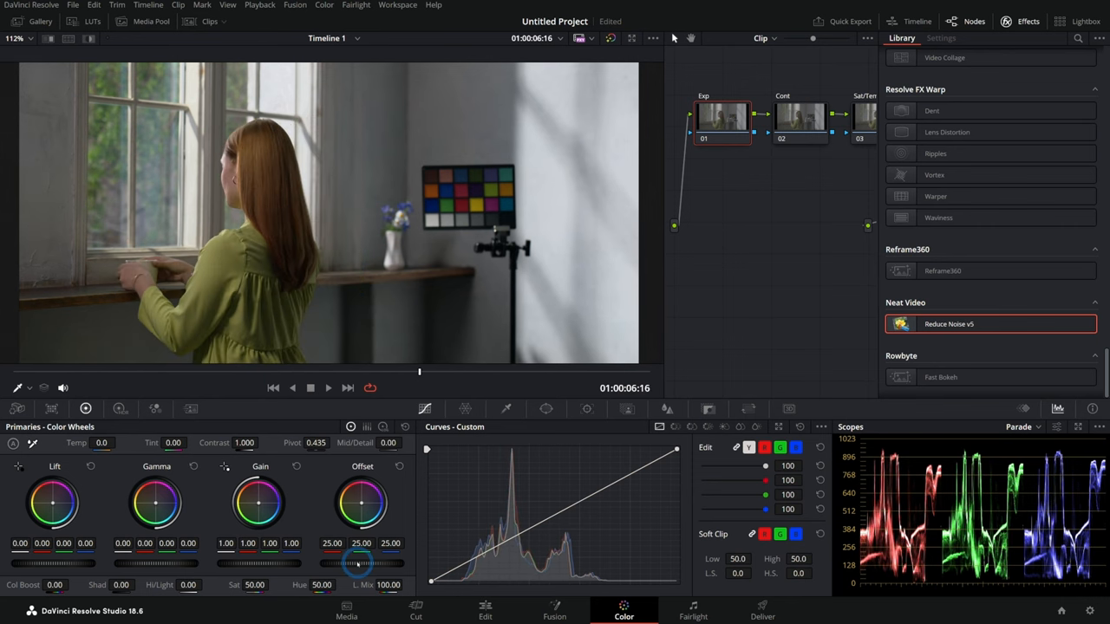
{"action": "left_click", "coordinate": [328, 389]}
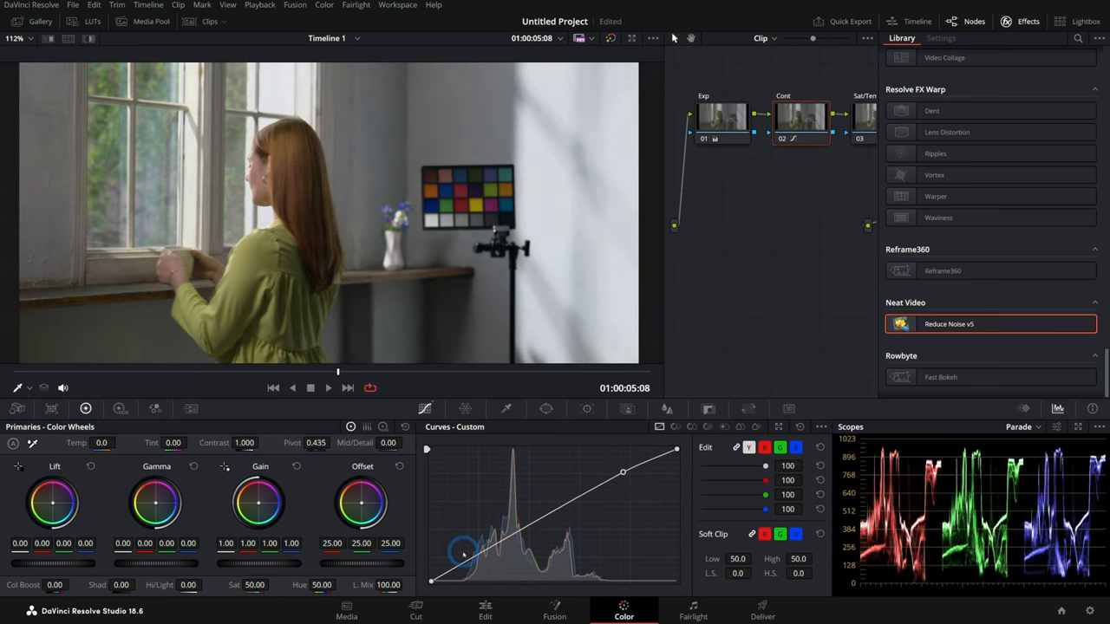
{"action": "left_click_drag", "start_coordinate": [461, 553], "coordinate": [444, 576]}
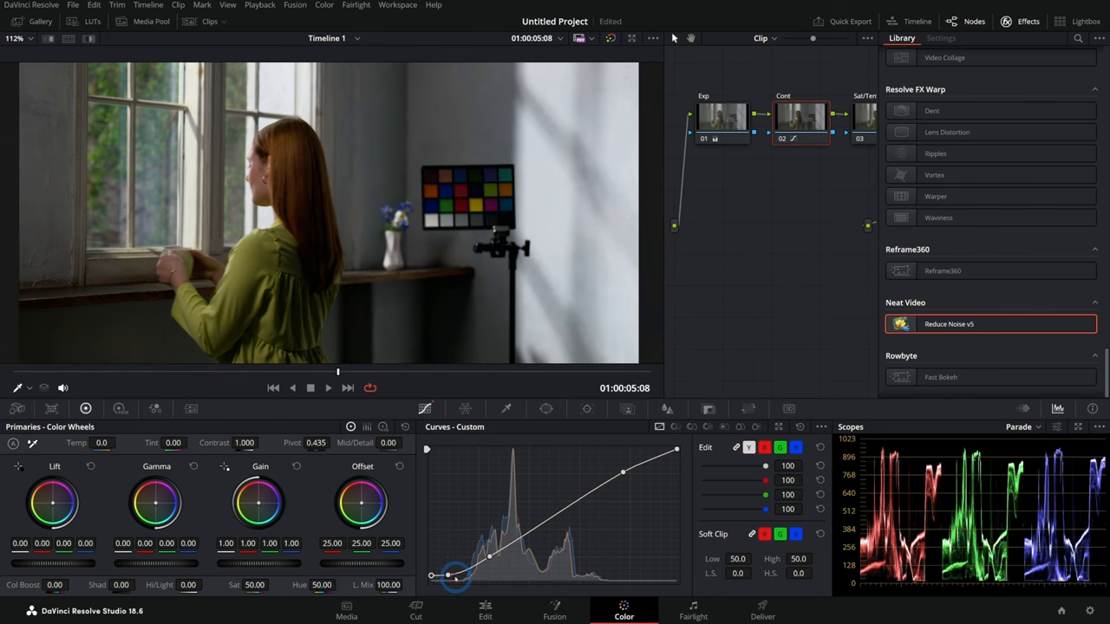
{"action": "left_click_drag", "start_coordinate": [451, 575], "coordinate": [495, 551]}
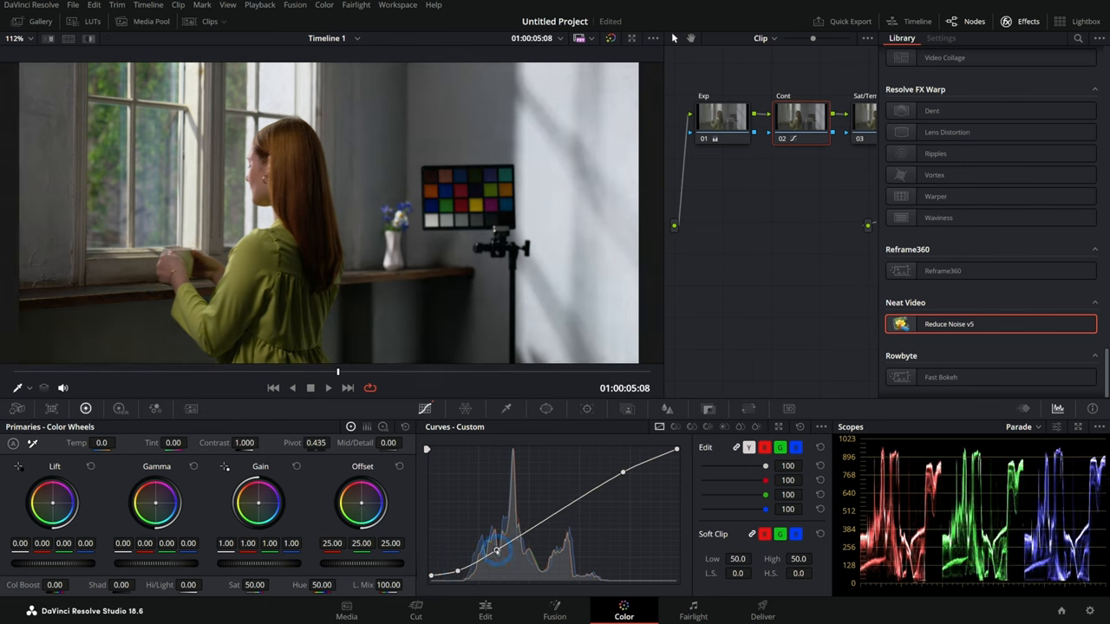
{"action": "left_click_drag", "start_coordinate": [623, 472], "coordinate": [611, 474]}
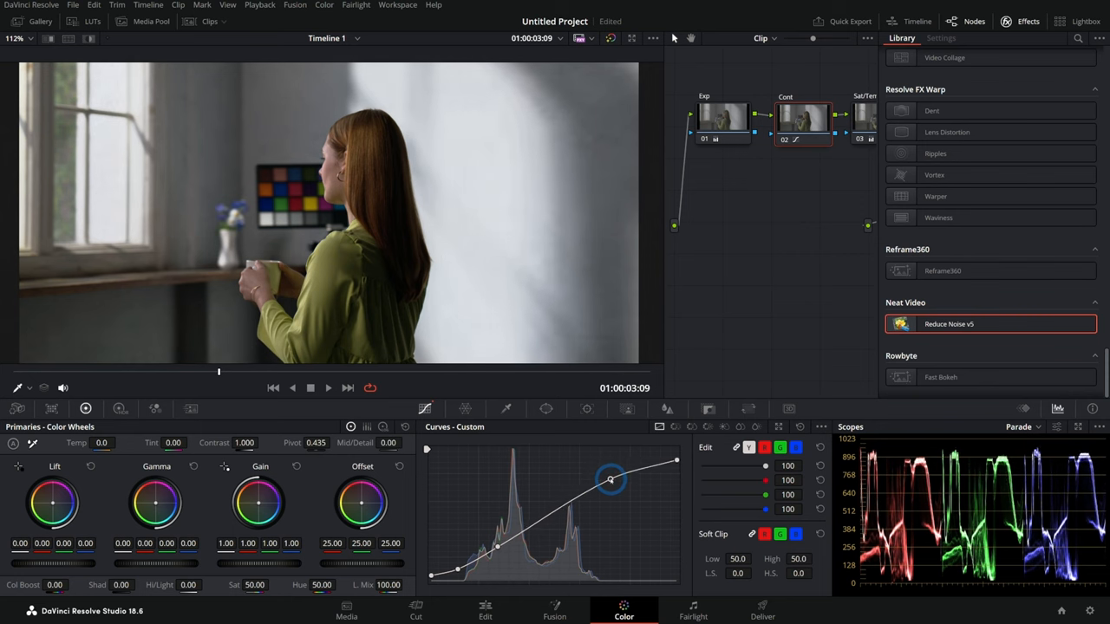
{"action": "left_click_drag", "start_coordinate": [610, 478], "coordinate": [614, 496]}
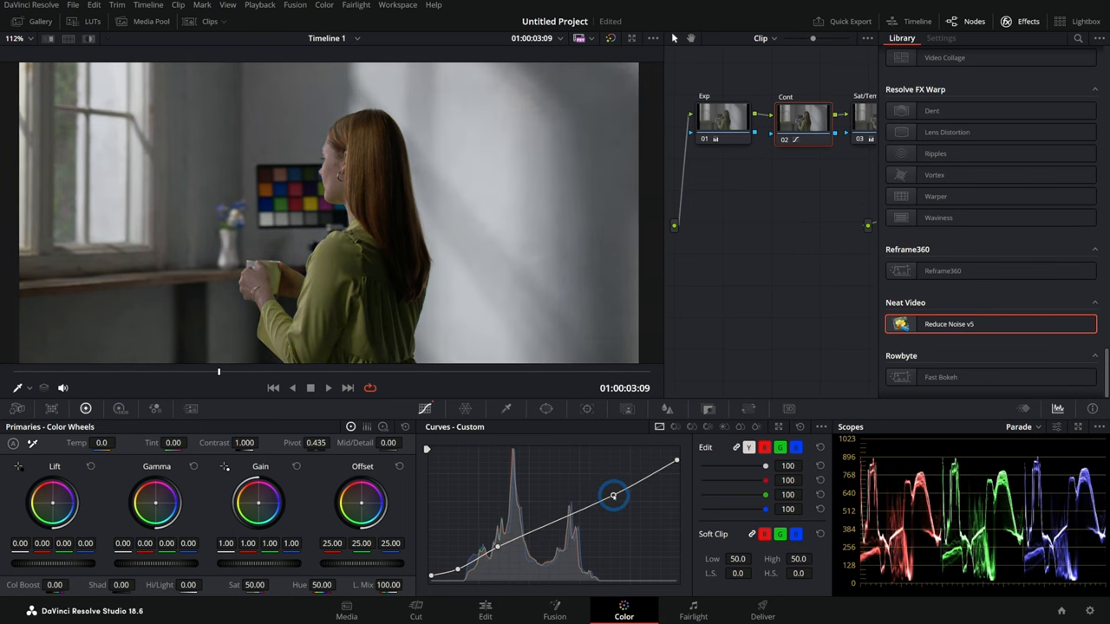
{"action": "left_click_drag", "start_coordinate": [614, 496], "coordinate": [600, 493]}
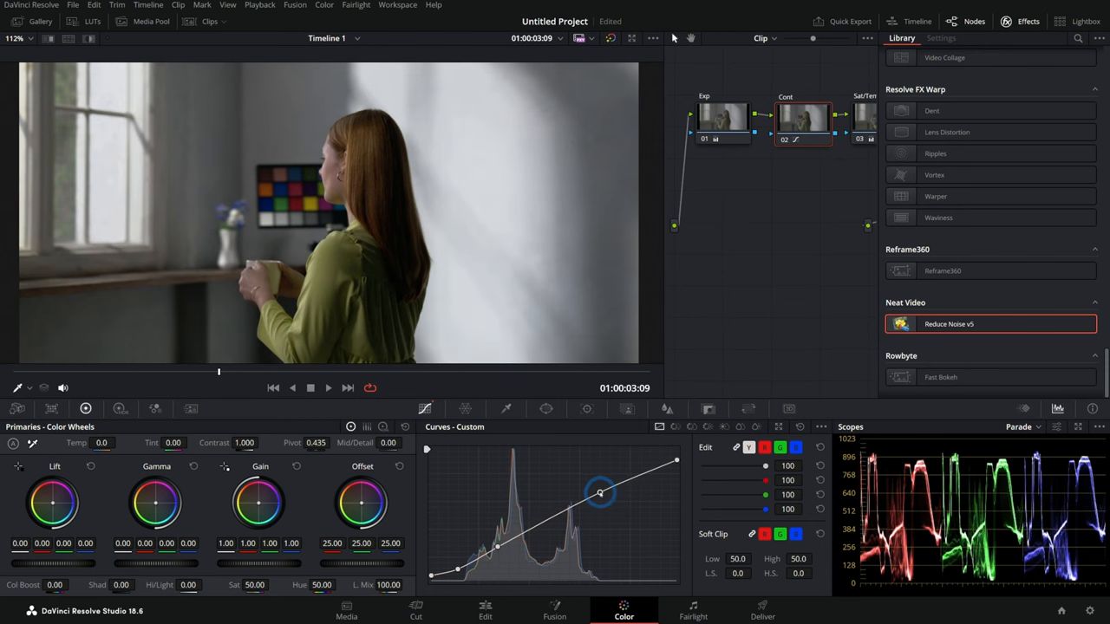